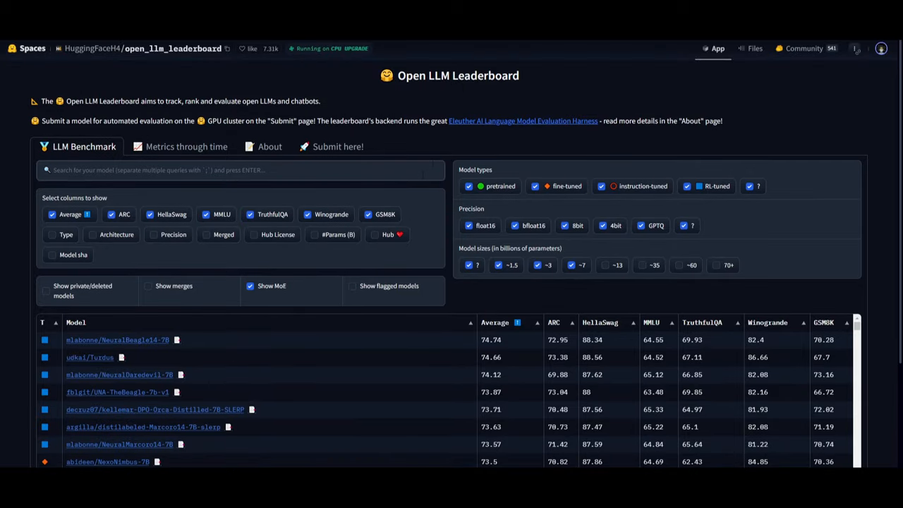
mouse_move(448, 134)
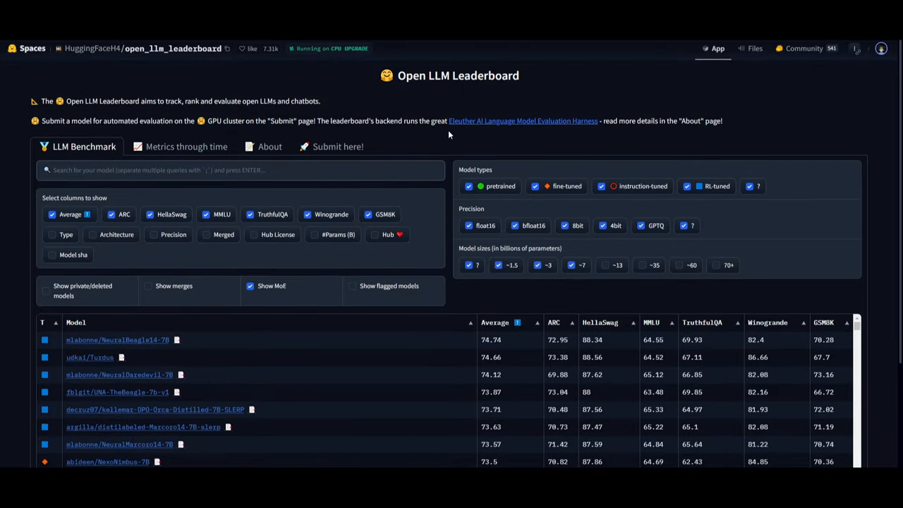
mouse_move(439, 90)
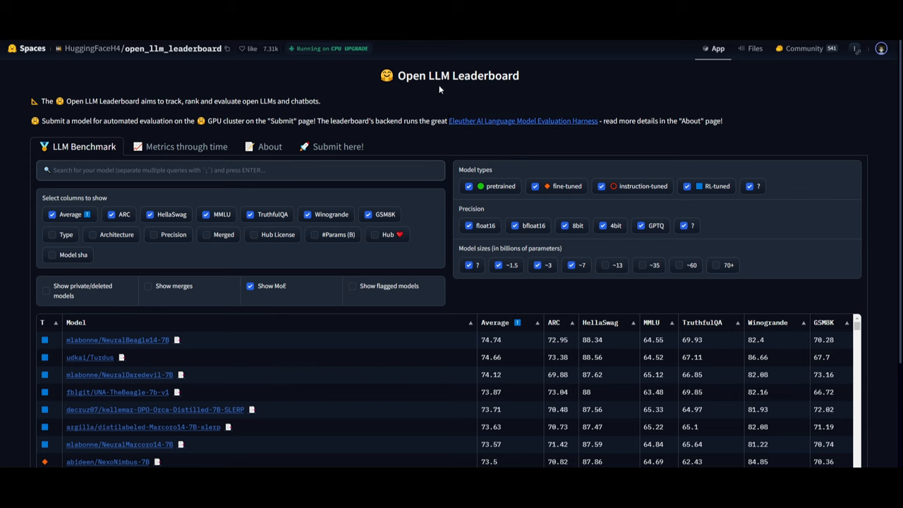
mouse_move(388, 89)
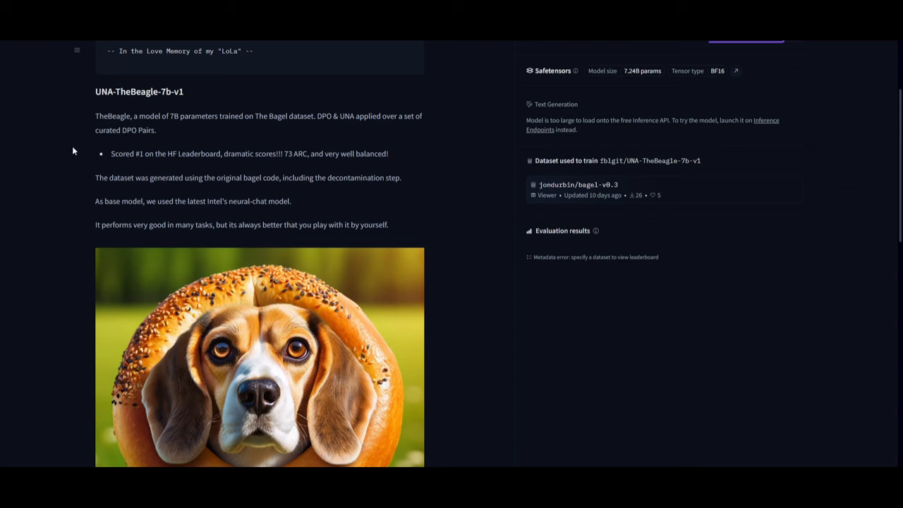
mouse_move(168, 78)
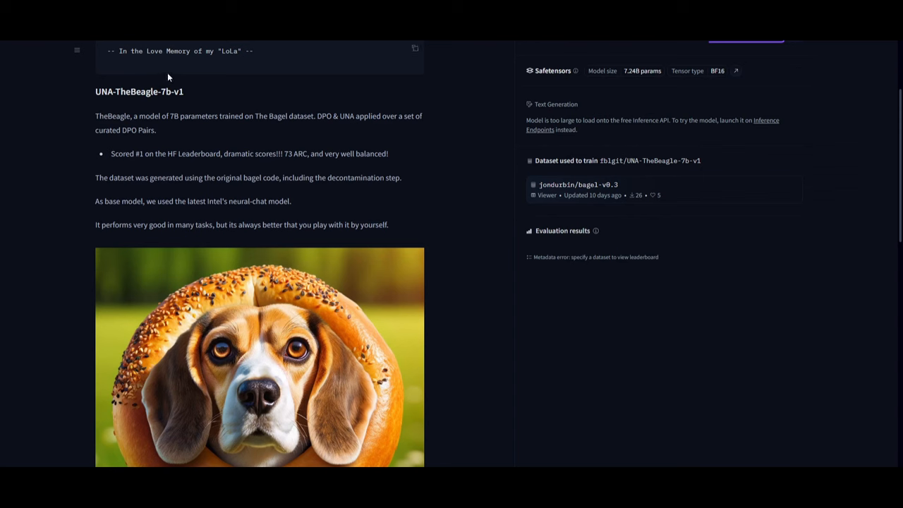
mouse_move(126, 167)
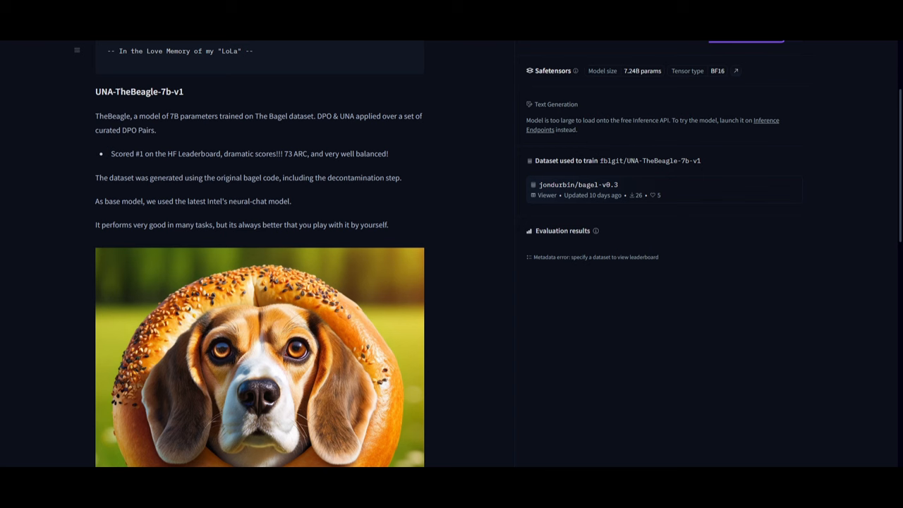
mouse_move(271, 166)
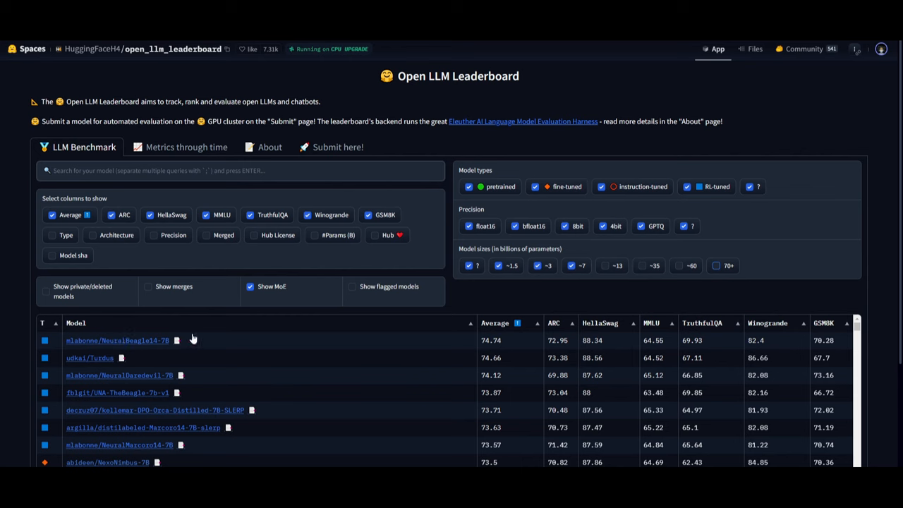
mouse_move(208, 323)
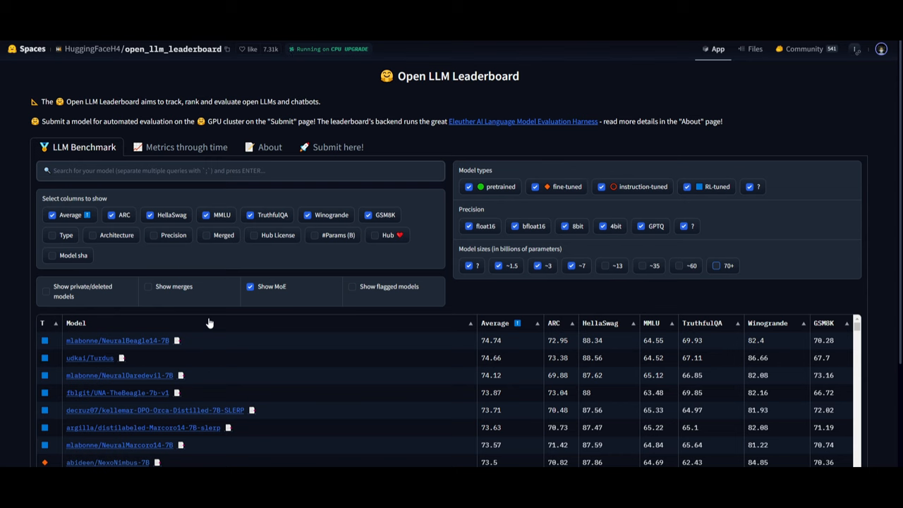
mouse_move(262, 310)
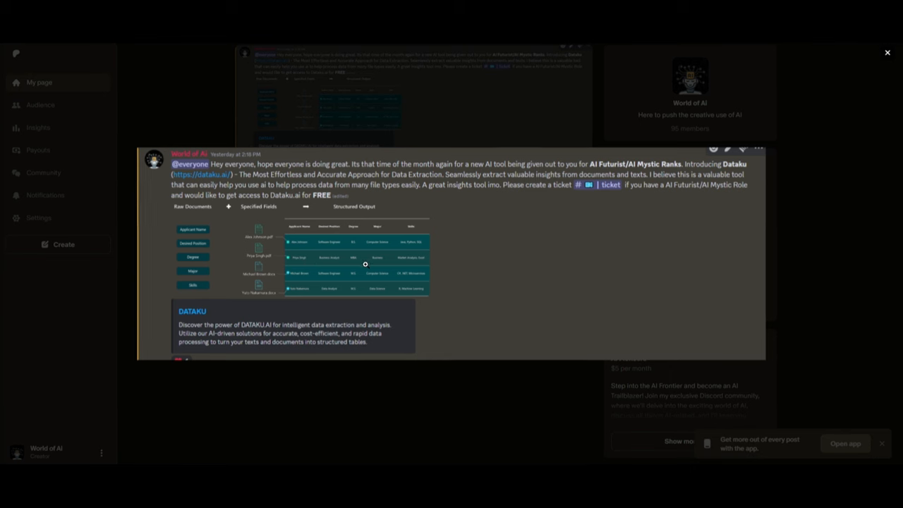
mouse_move(360, 261)
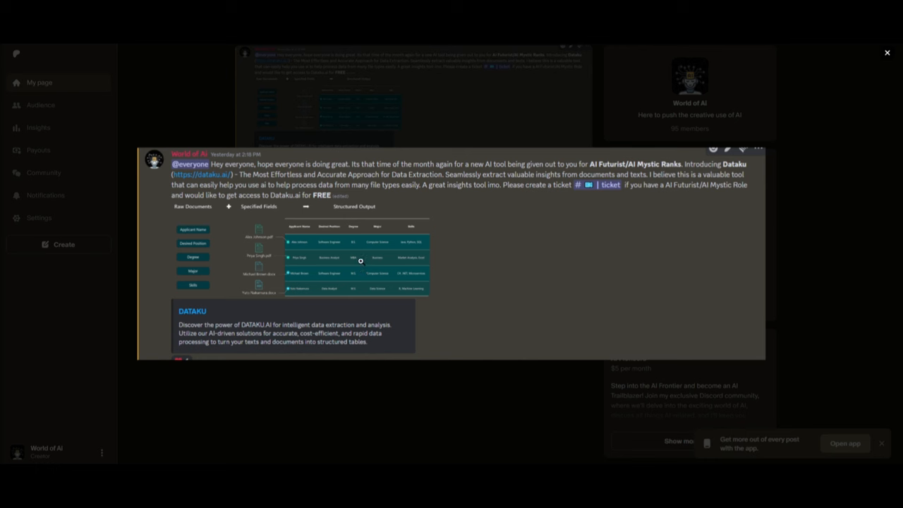
mouse_move(353, 268)
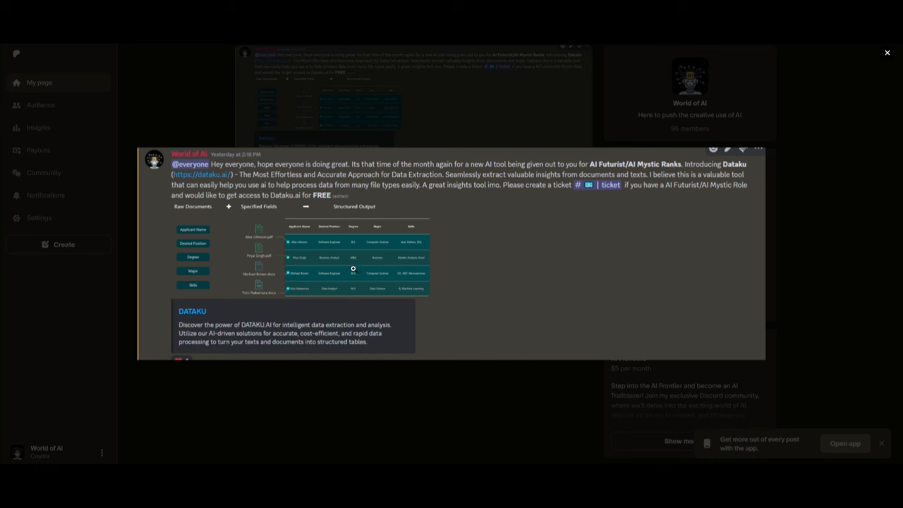
mouse_move(348, 290)
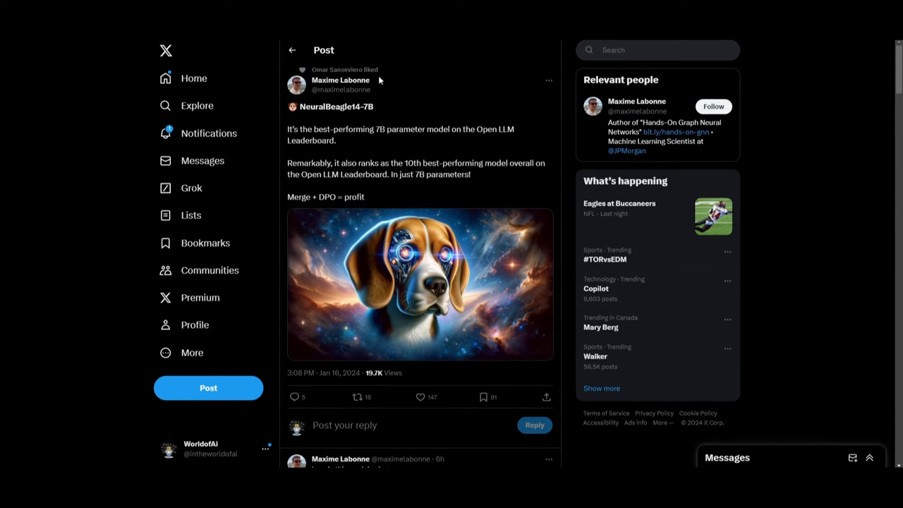
mouse_move(549, 104)
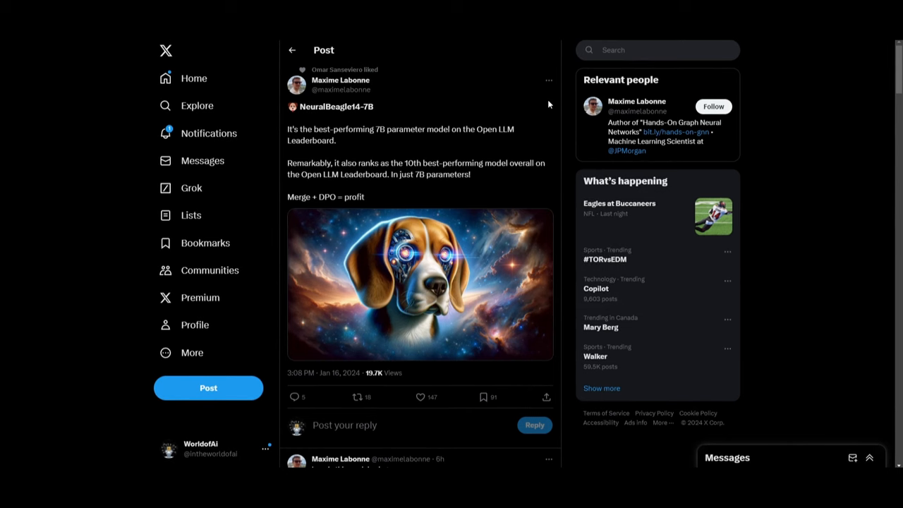
mouse_move(313, 195)
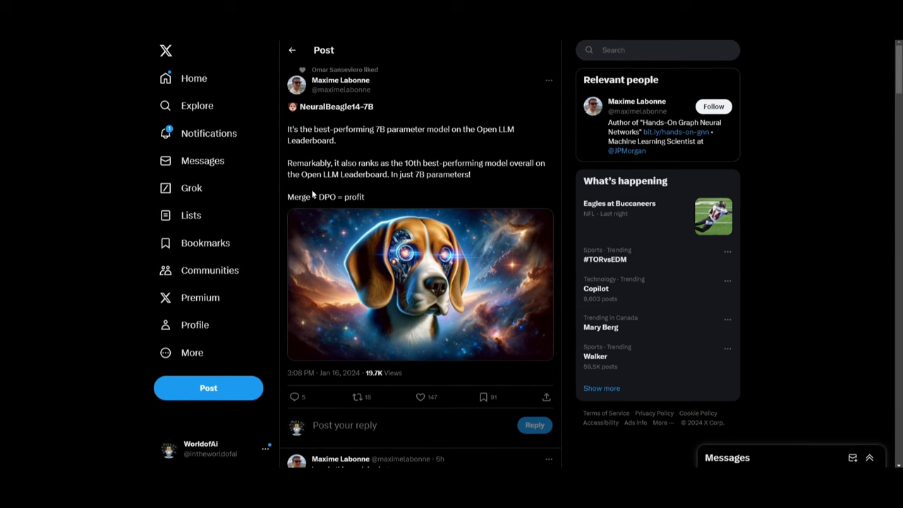
Step: Scroll the NeuralBeagle14-7B X thread to Labonne's reply on merging and DPO fine-tuning
scroll("down", 3)
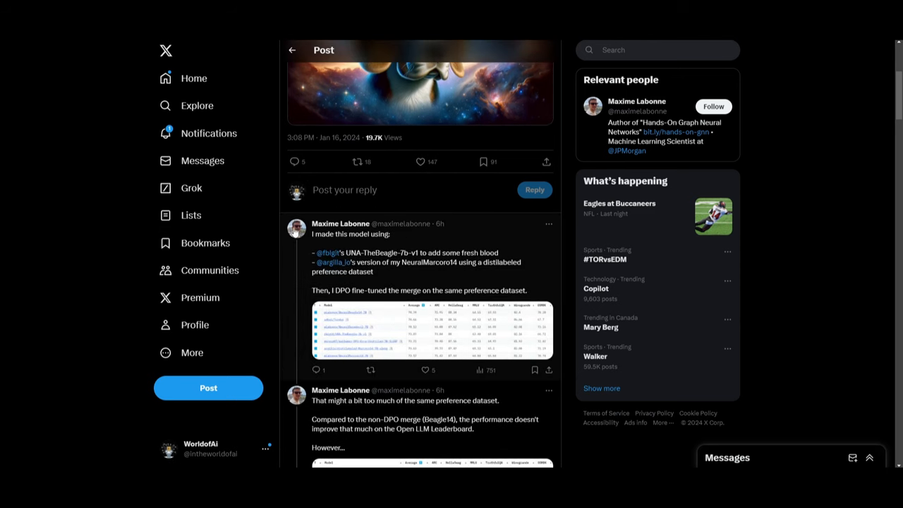
mouse_move(393, 245)
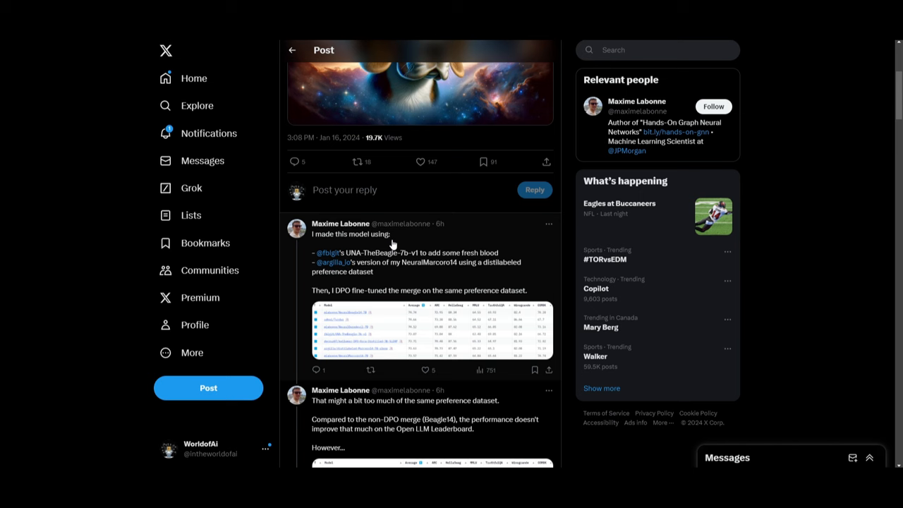
mouse_move(415, 265)
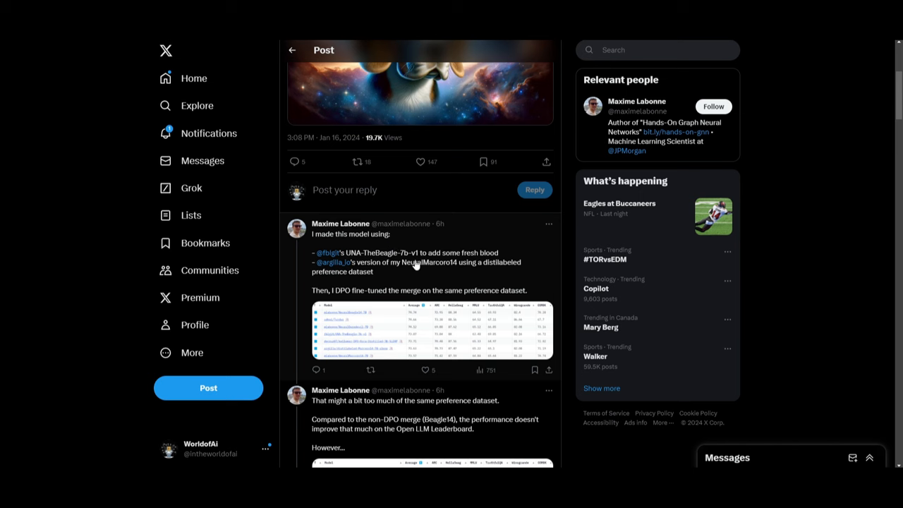
mouse_move(421, 266)
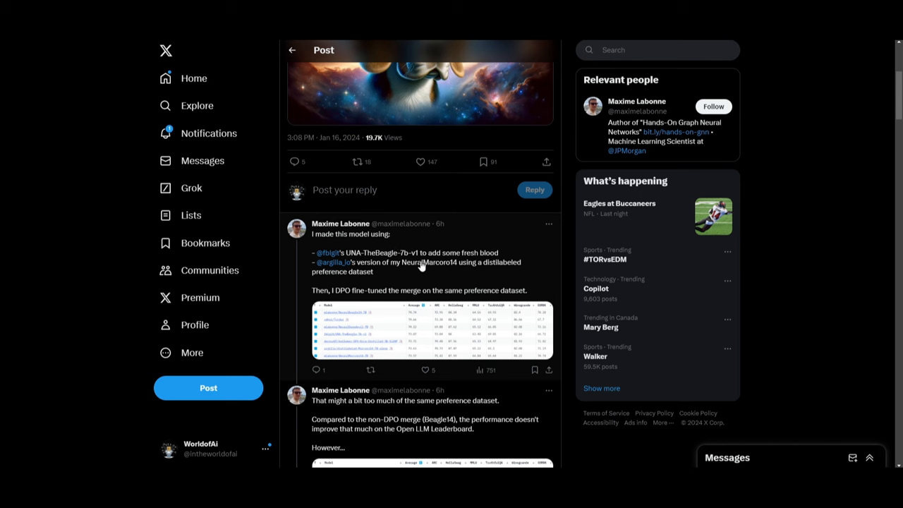
mouse_move(513, 266)
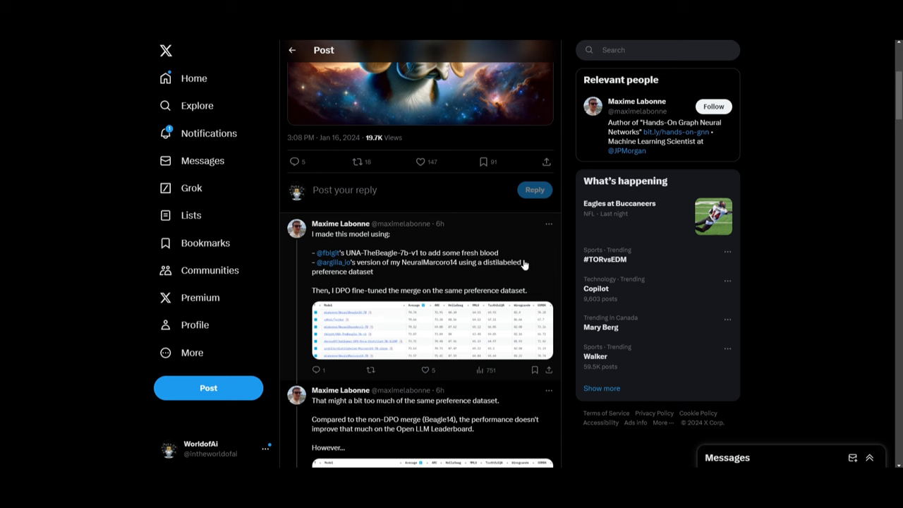
mouse_move(468, 244)
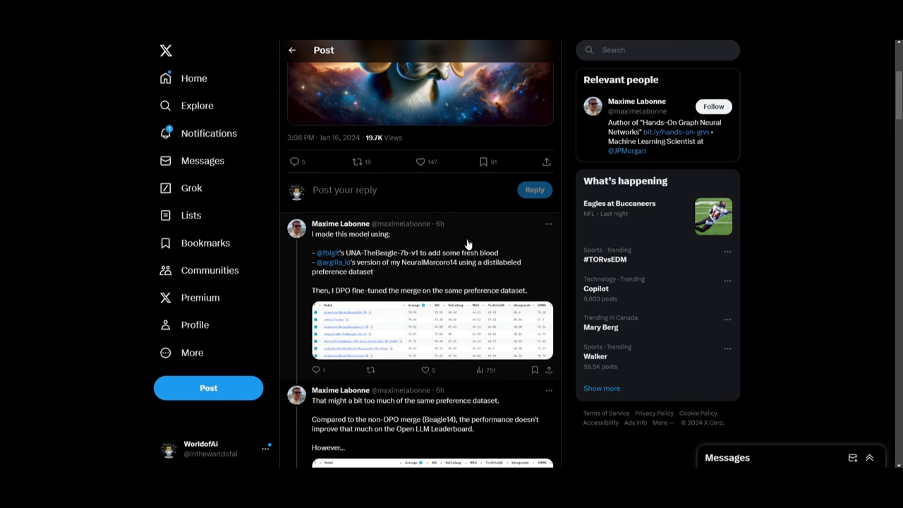
mouse_move(490, 237)
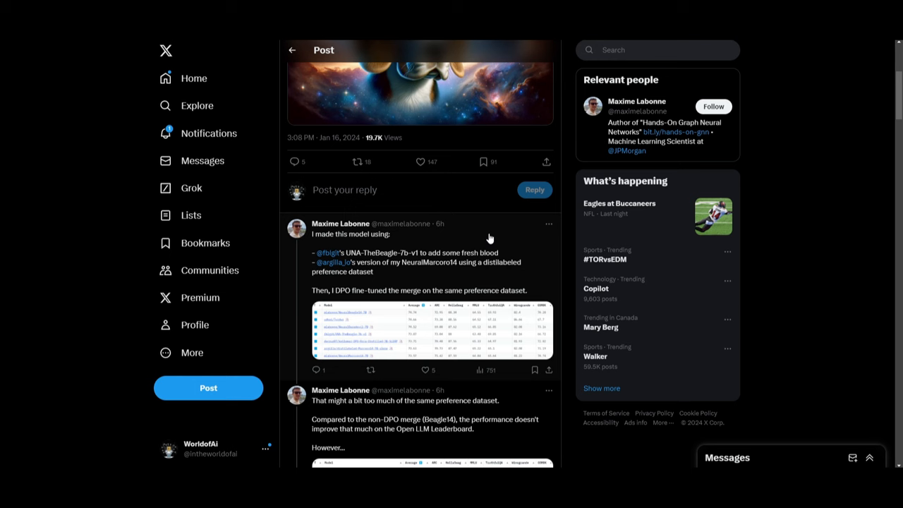
mouse_move(487, 227)
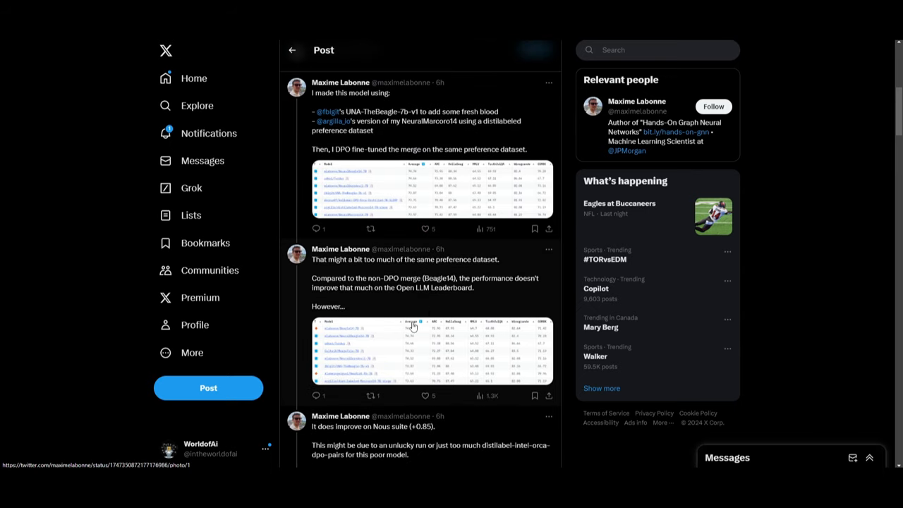
mouse_move(400, 307)
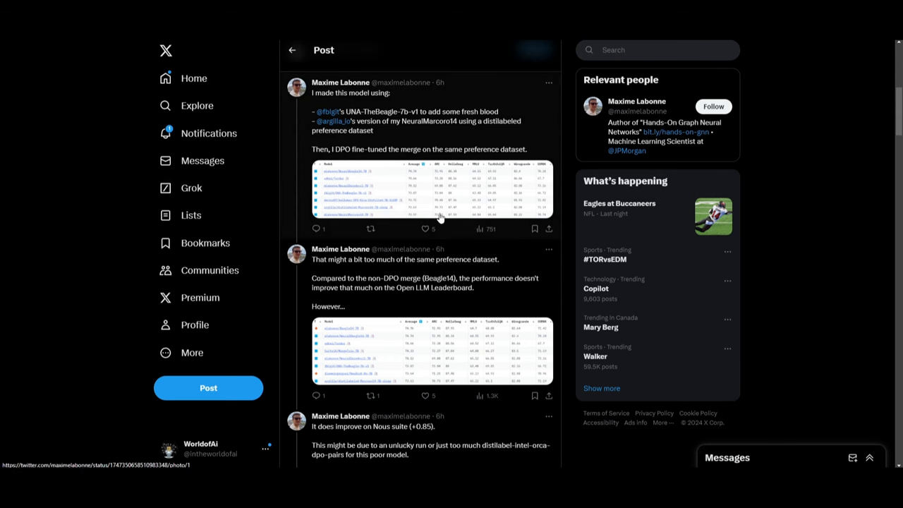
mouse_move(455, 221)
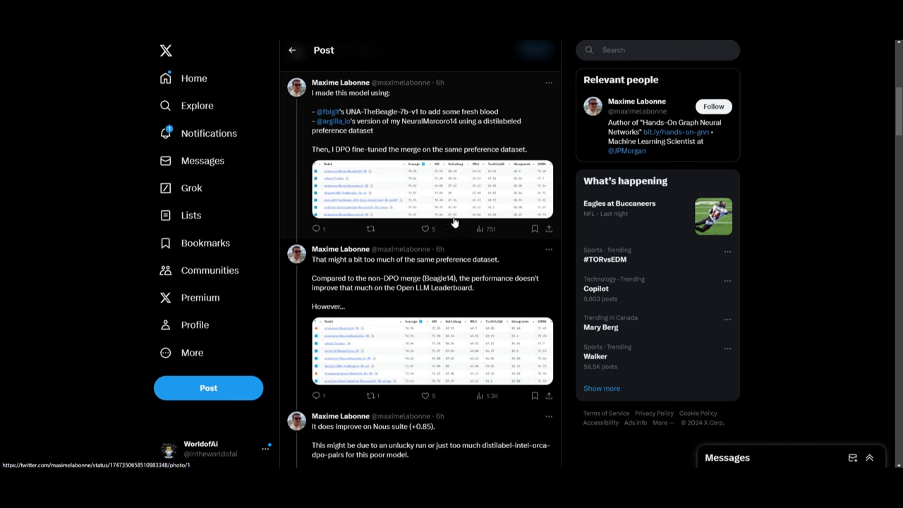
mouse_move(449, 222)
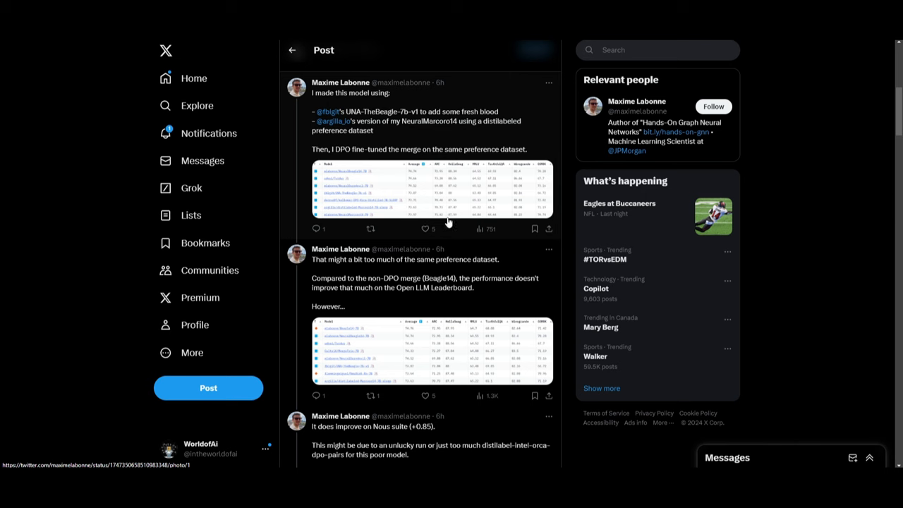
mouse_move(400, 217)
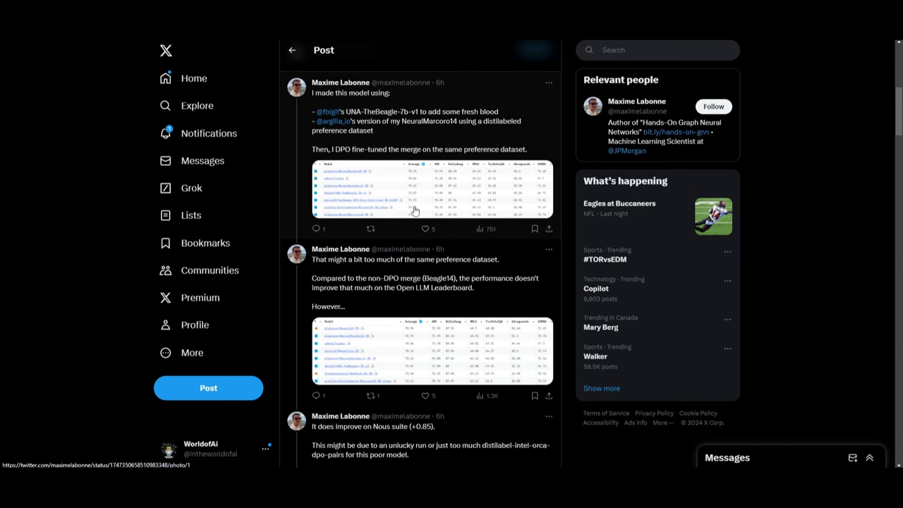
mouse_move(403, 247)
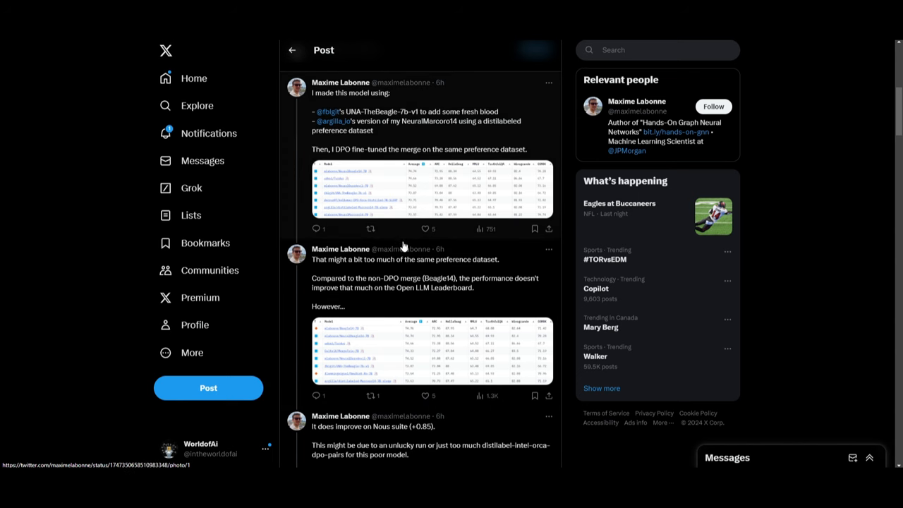
mouse_move(344, 151)
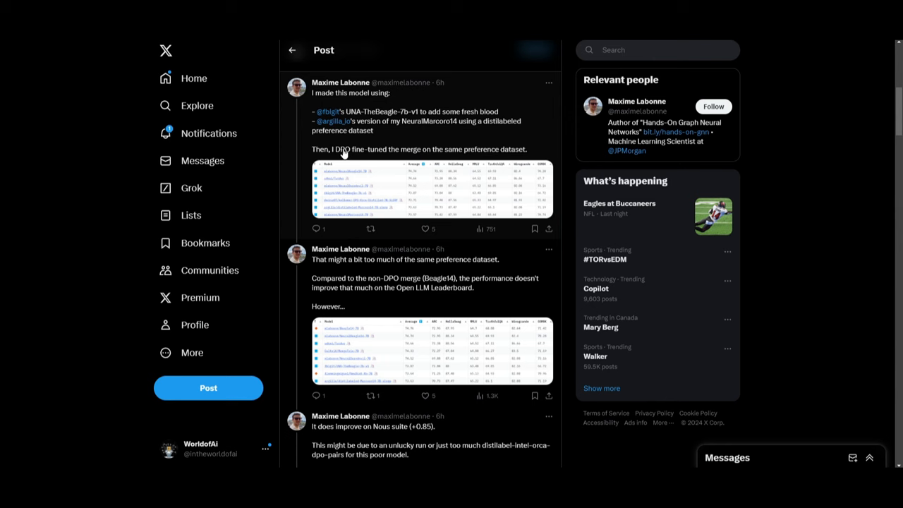
Step: Scroll further to the 'It does improve on Nous suite' post and its table
scroll("down", 3)
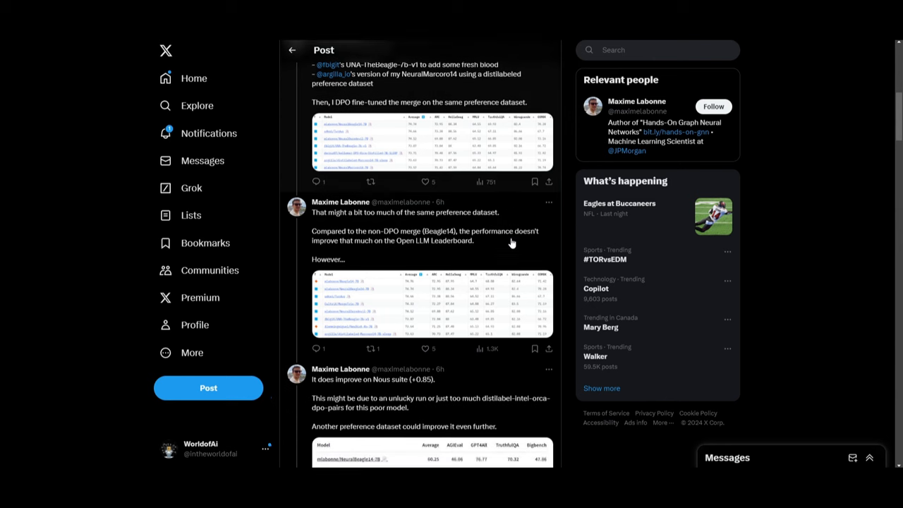
scroll("down", 3)
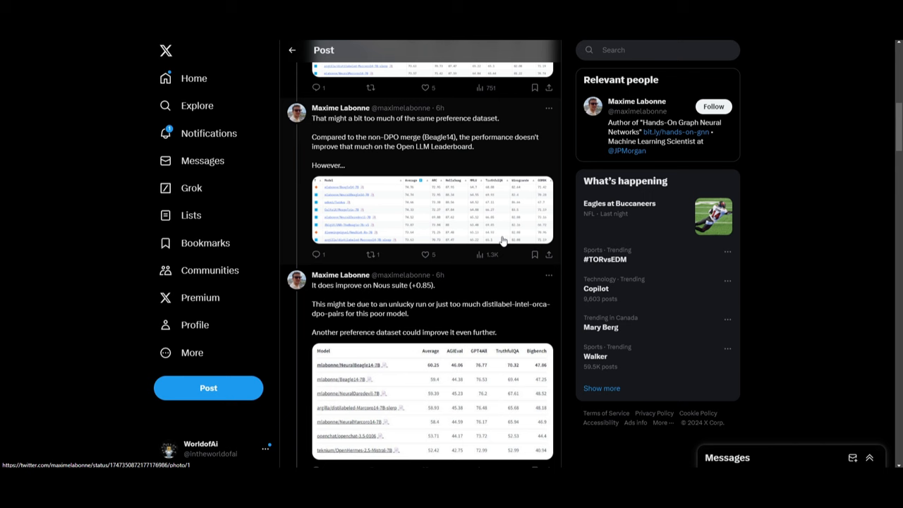
mouse_move(469, 239)
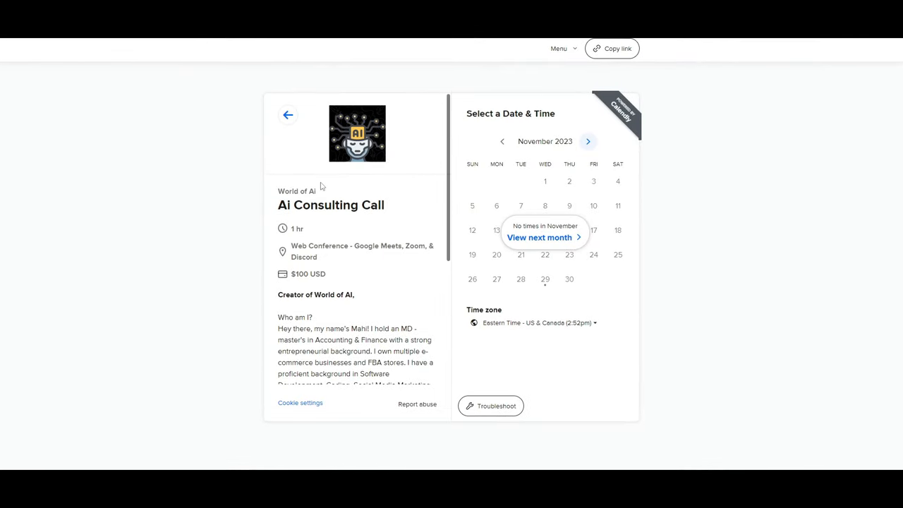
Step: Switch to the Calendly AI Consulting Call booking page
left_click(587, 141)
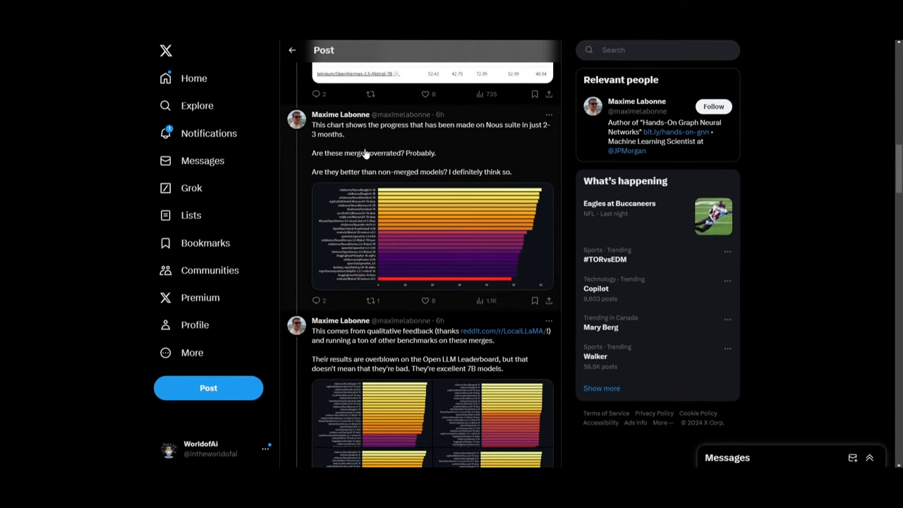
mouse_move(443, 136)
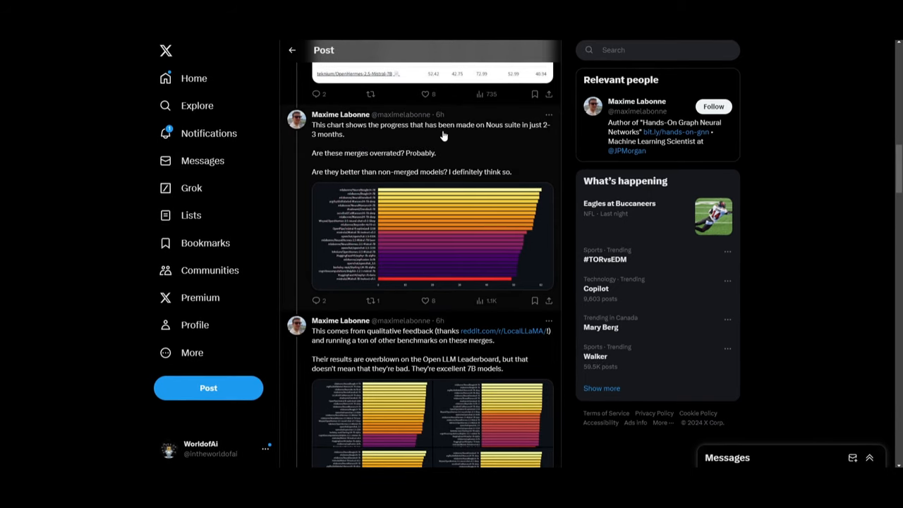
mouse_move(540, 131)
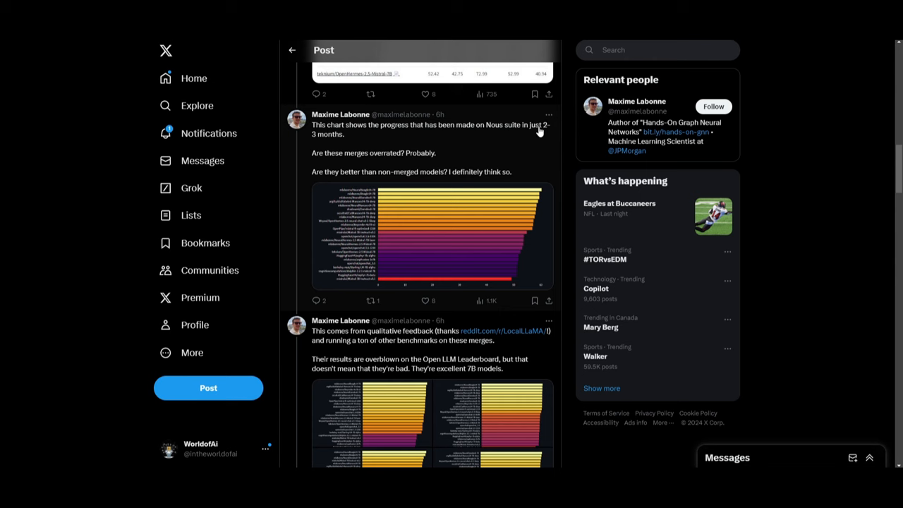
mouse_move(356, 159)
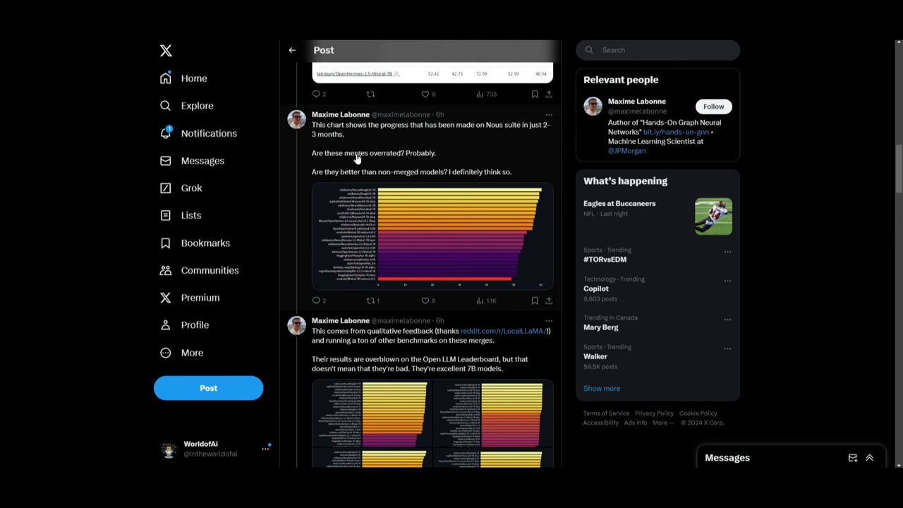
left_click(431, 236)
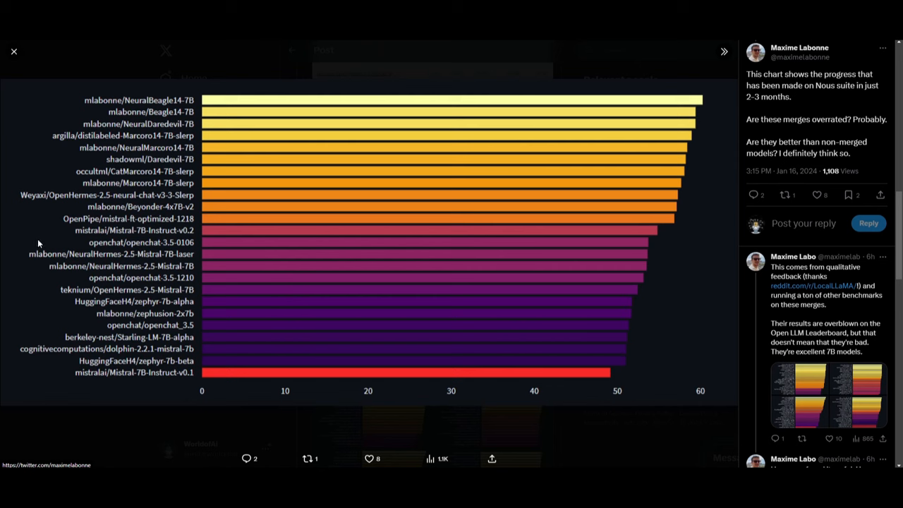
mouse_move(94, 249)
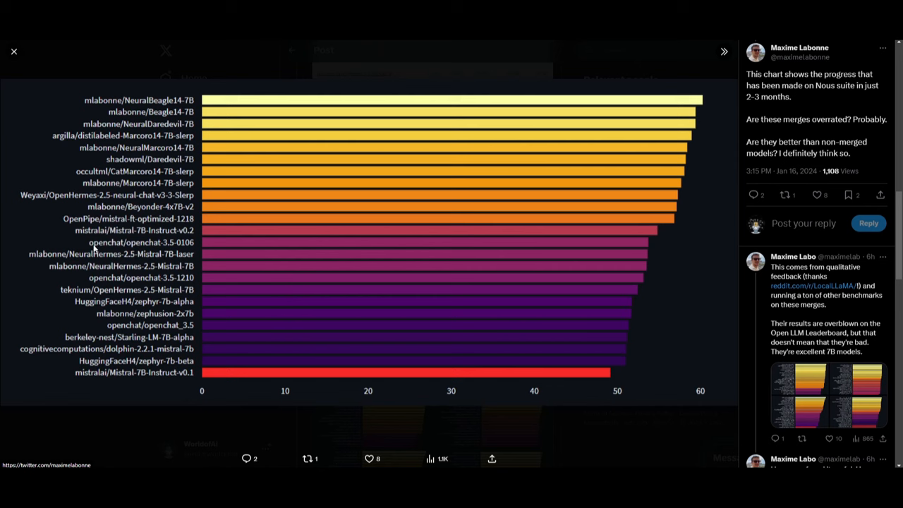
mouse_move(117, 195)
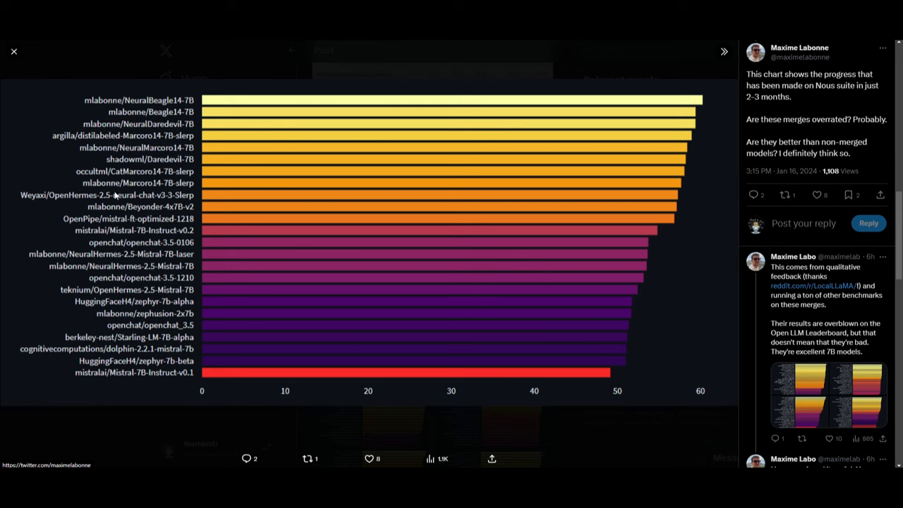
left_click(13, 51)
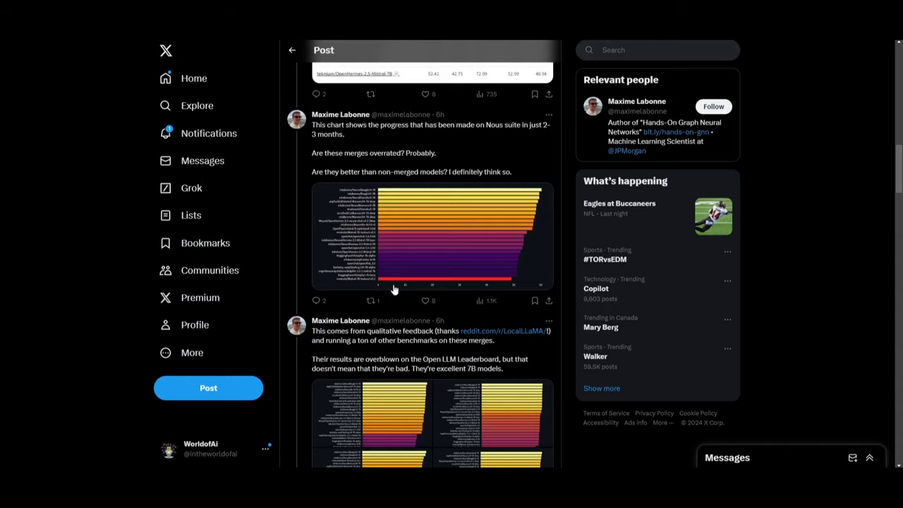
Step: Scroll to the four-chart post and advance from AGIEval to GPT4All Scores
scroll("down", 3)
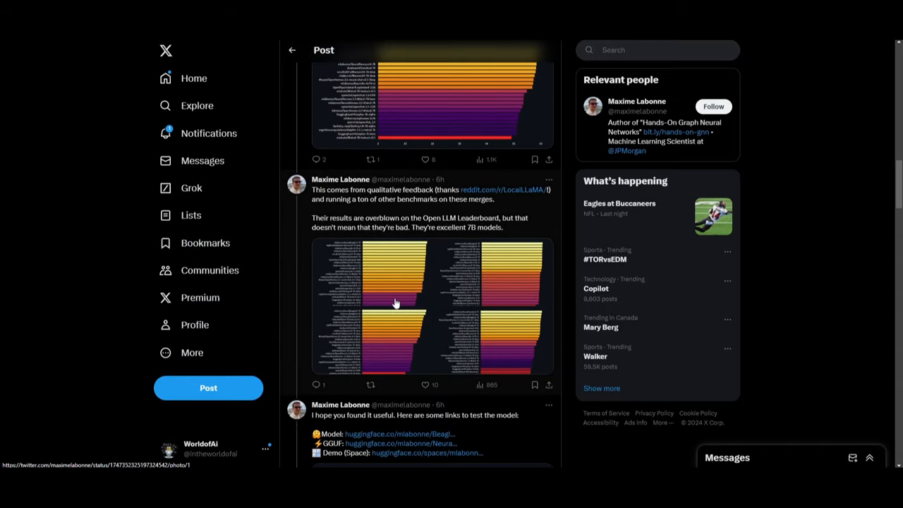
scroll("down", 3)
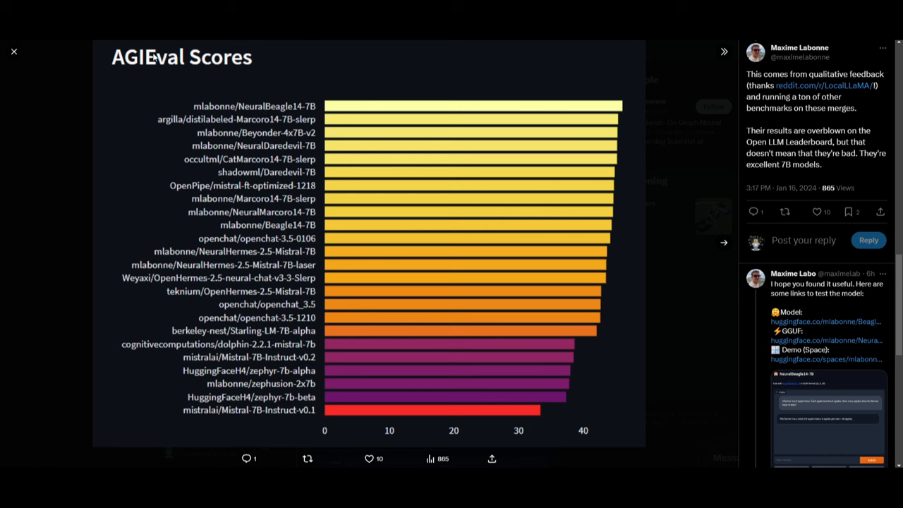
mouse_move(296, 109)
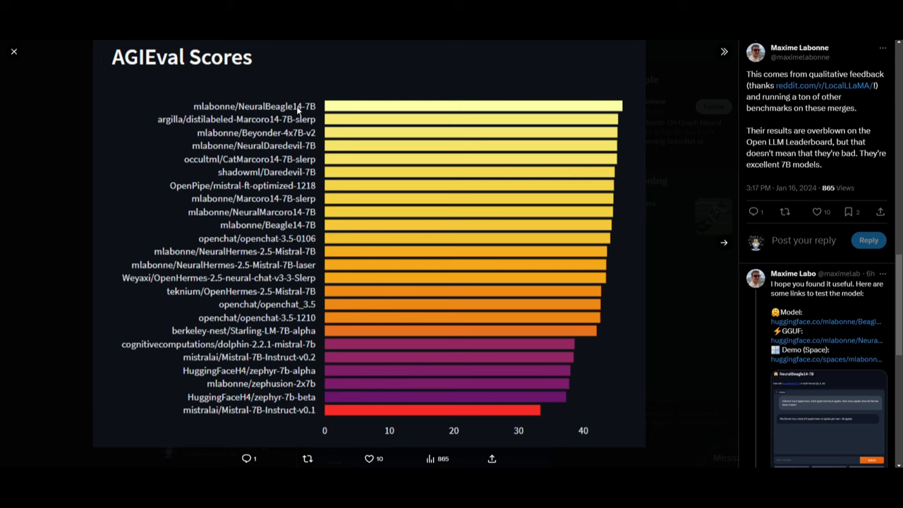
mouse_move(241, 139)
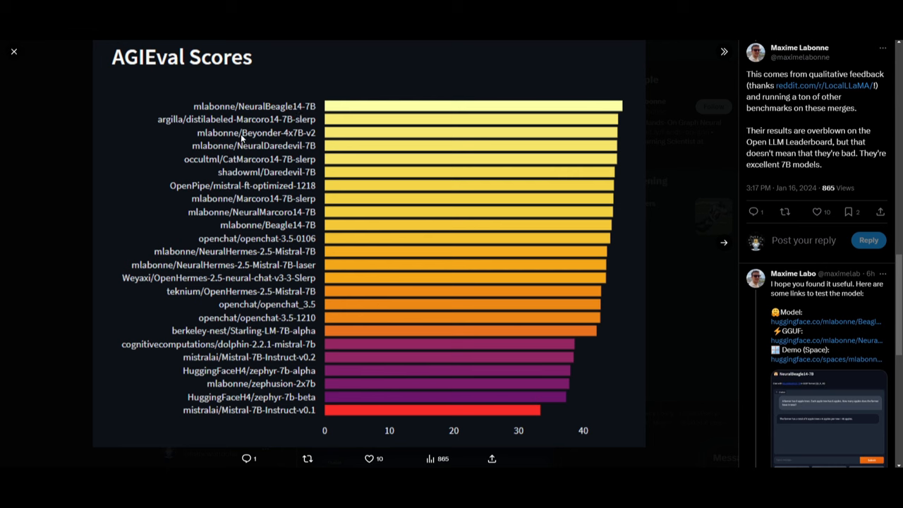
left_click(13, 51)
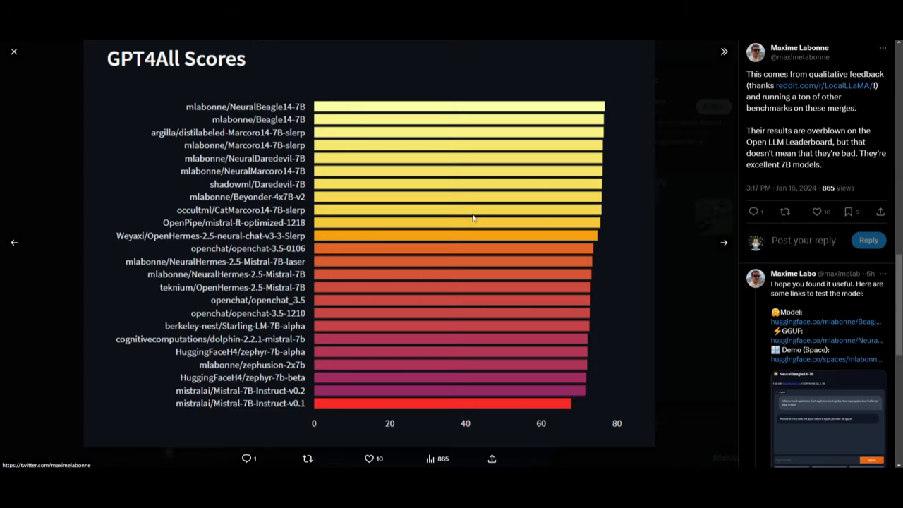
mouse_move(282, 107)
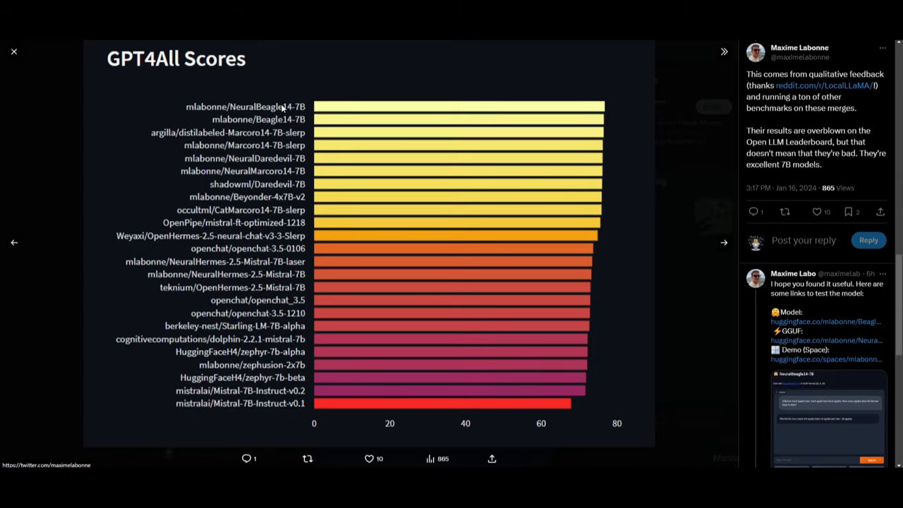
Step: Advance the viewer through the TruthfulQA and Bigbench Scores charts
left_click(13, 51)
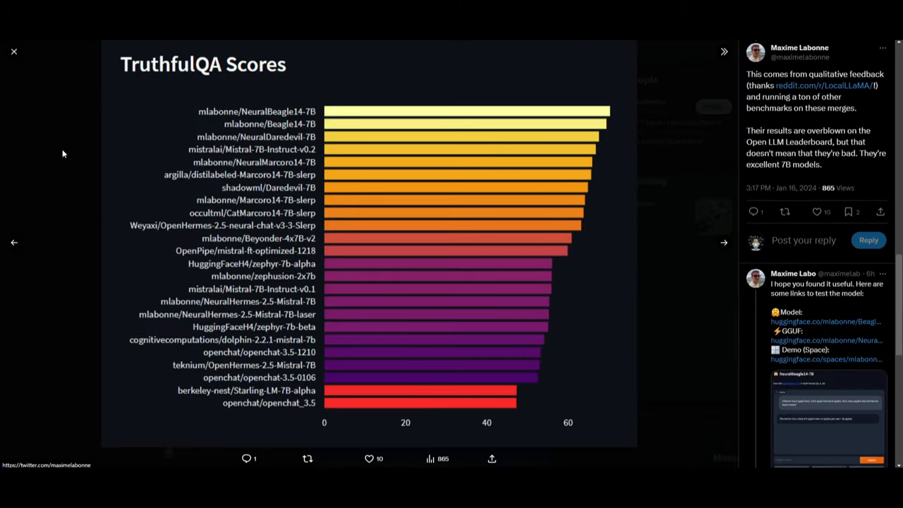
left_click(14, 51)
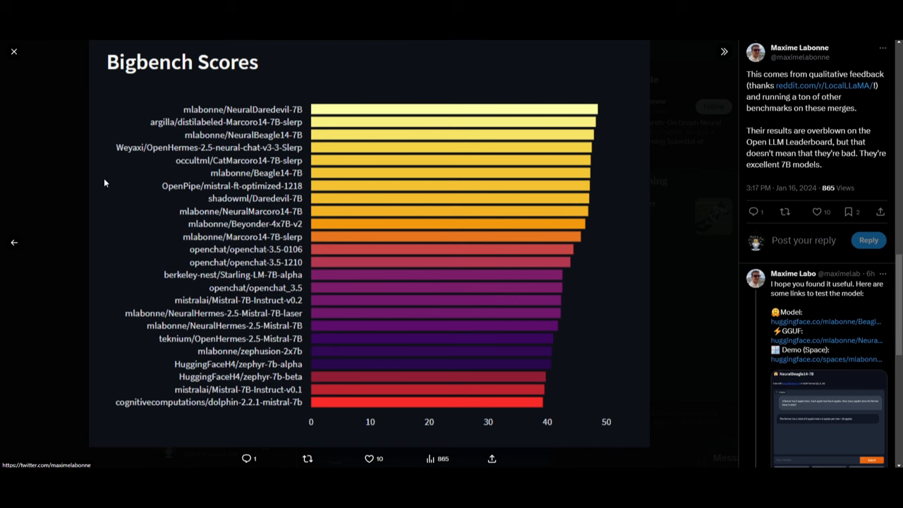
mouse_move(78, 151)
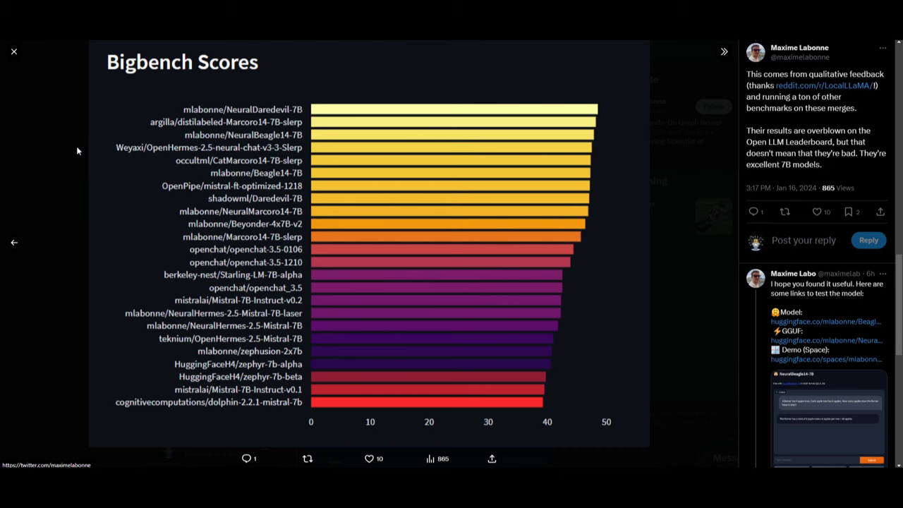
mouse_move(50, 144)
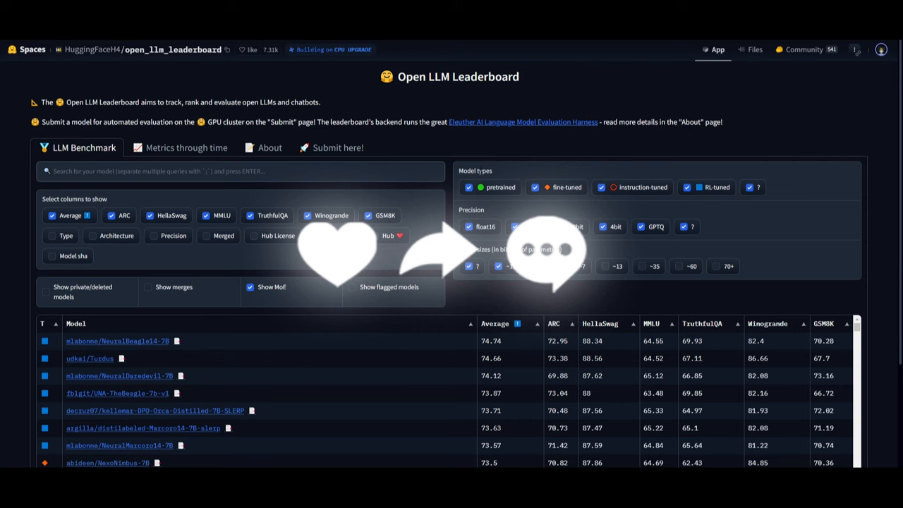
Step: Open the mlabonne/NeuralBeagle14-7B link in the leaderboard's top row
left_click(117, 340)
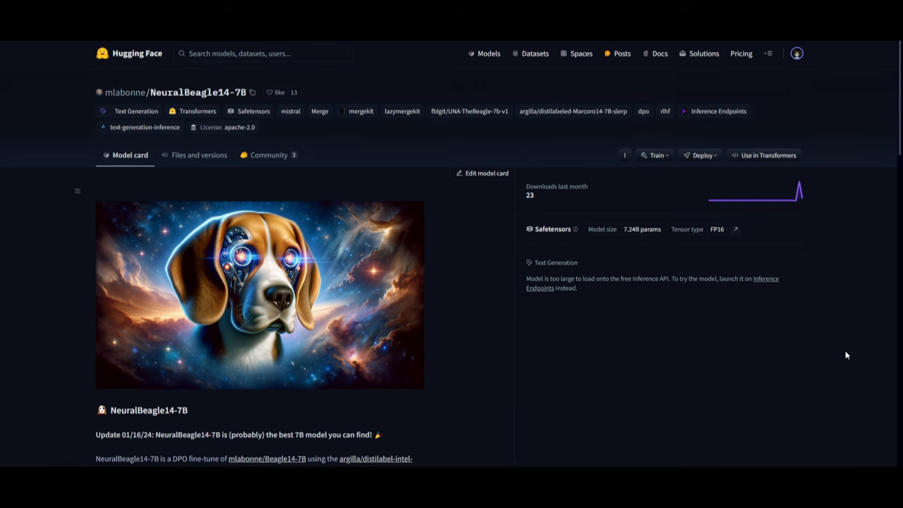
Step: Scroll the model card past the Open LLM Leaderboard image to the Nous evaluation table
scroll("down", 3)
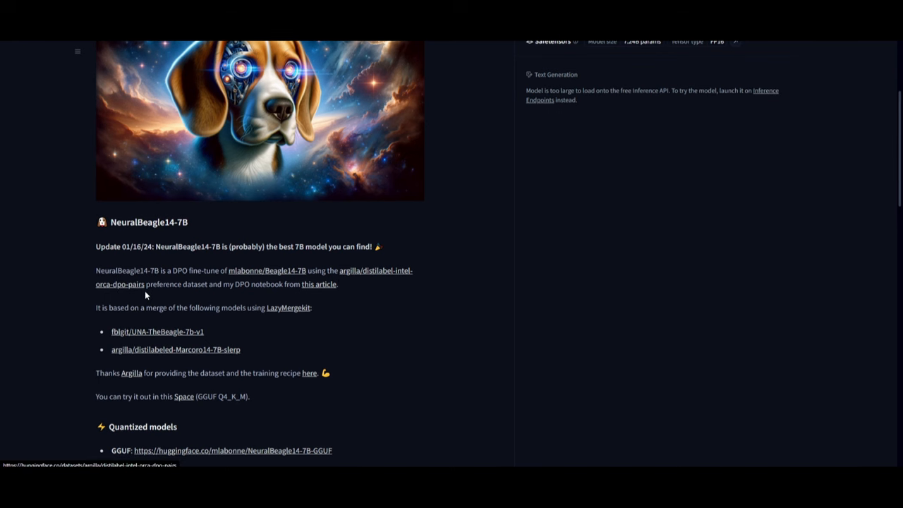
mouse_move(295, 319)
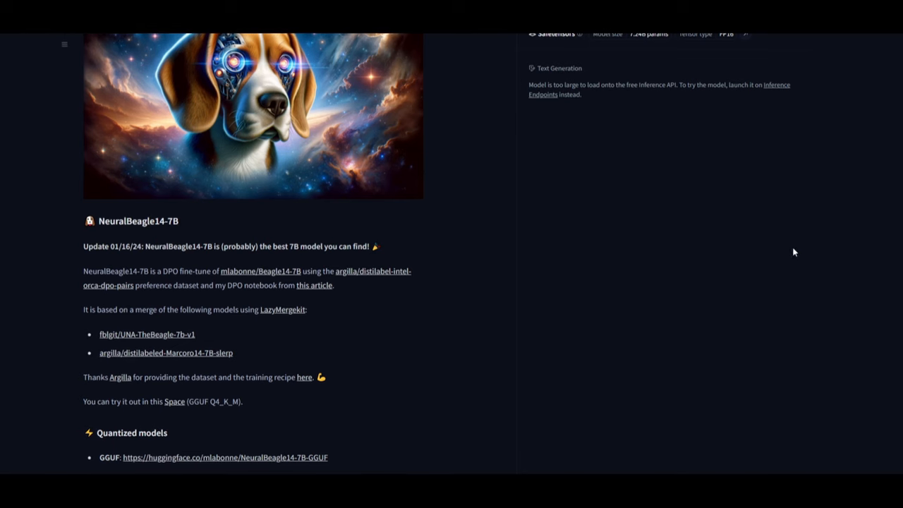
scroll("down", 3)
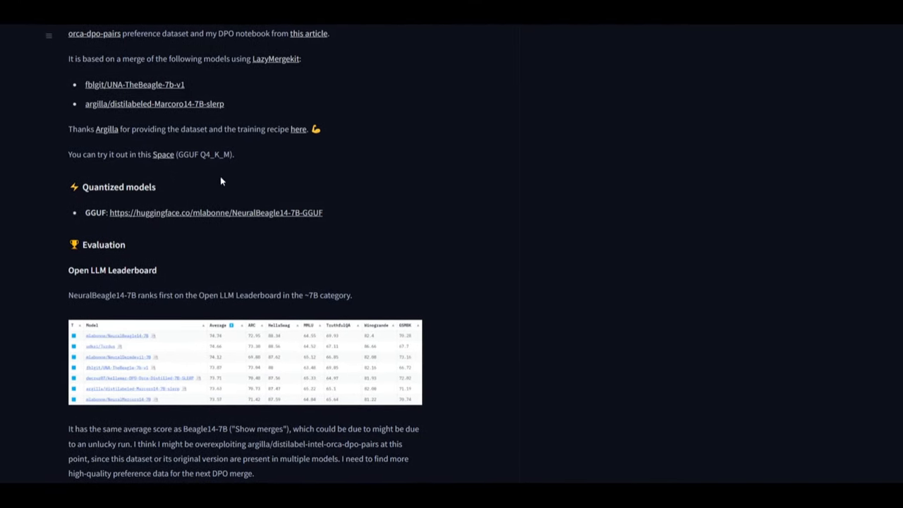
scroll("down", 3)
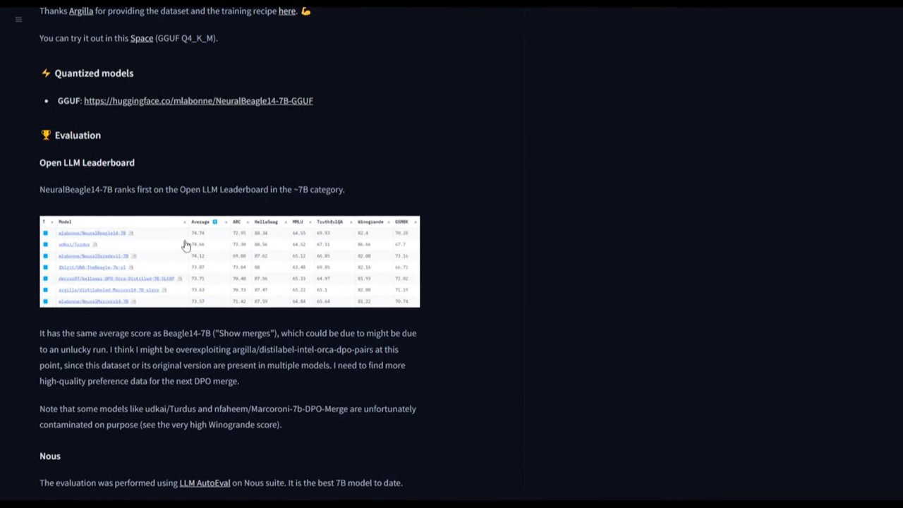
scroll("down", 3)
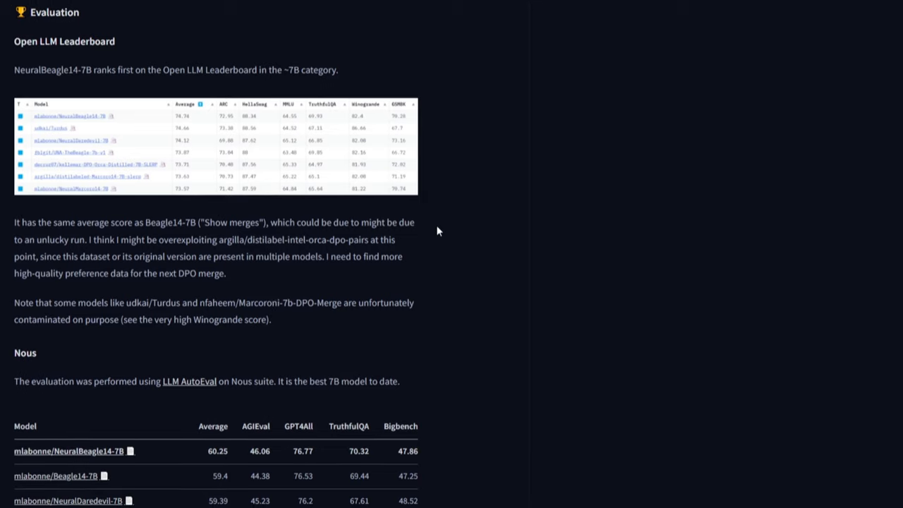
scroll("down", 3)
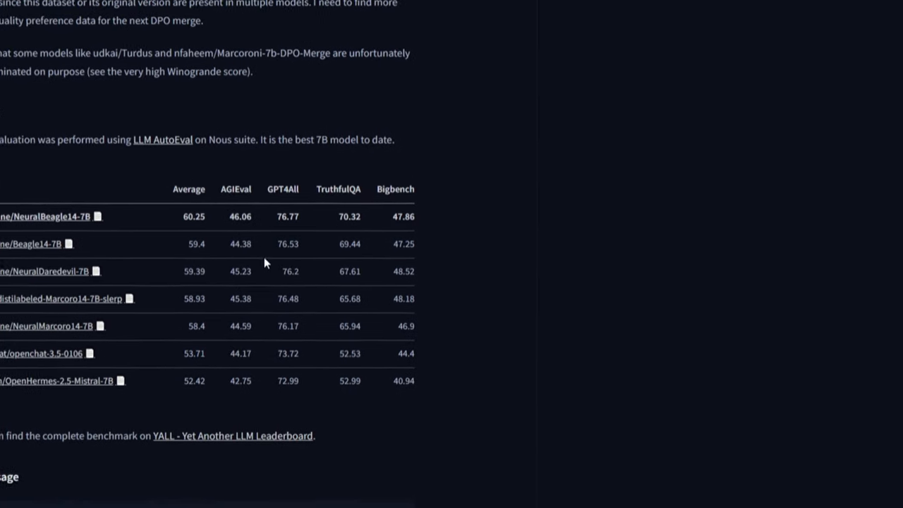
scroll("down", 3)
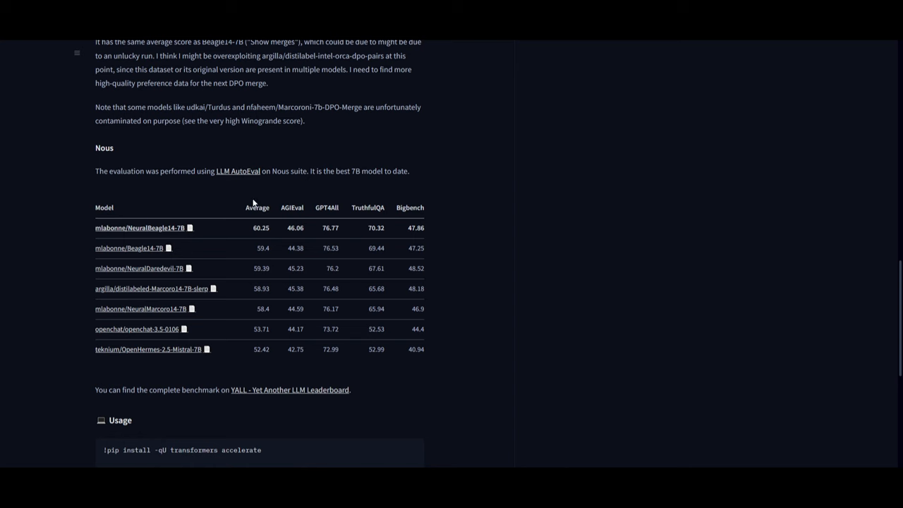
mouse_move(250, 232)
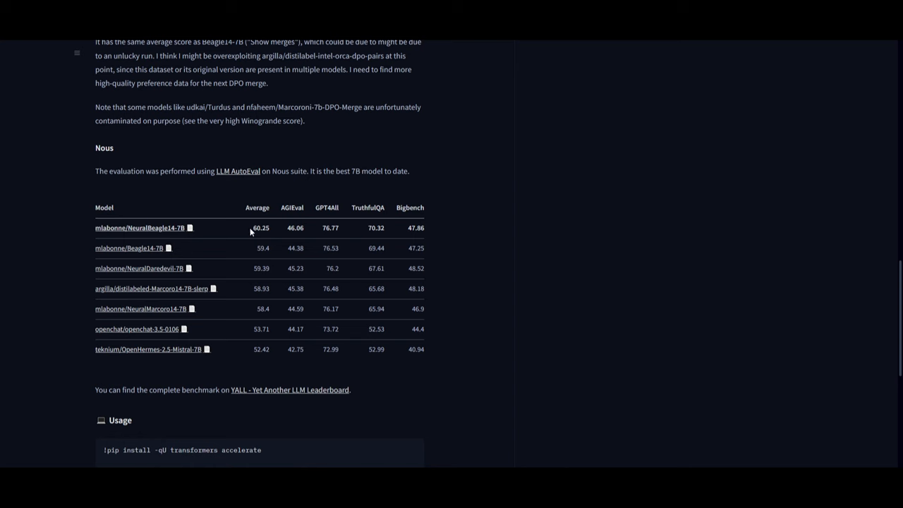
mouse_move(234, 226)
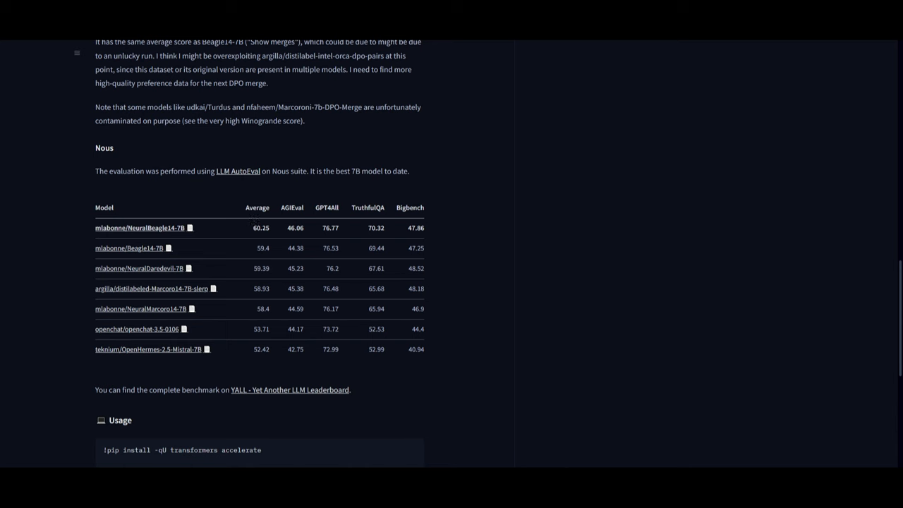
mouse_move(304, 235)
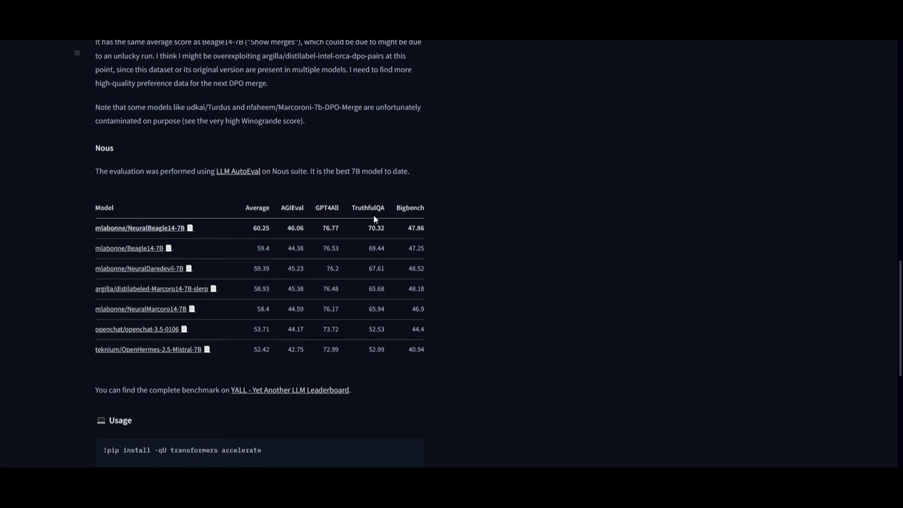
mouse_move(374, 218)
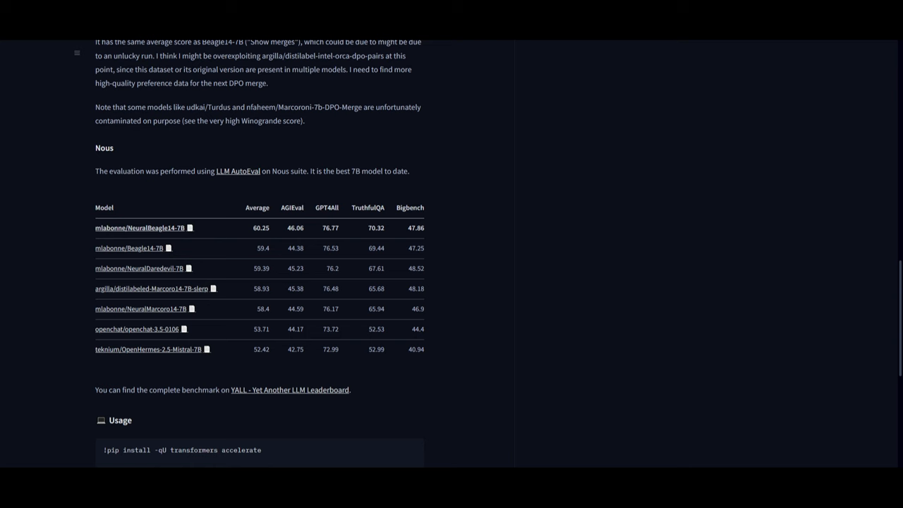
mouse_move(434, 207)
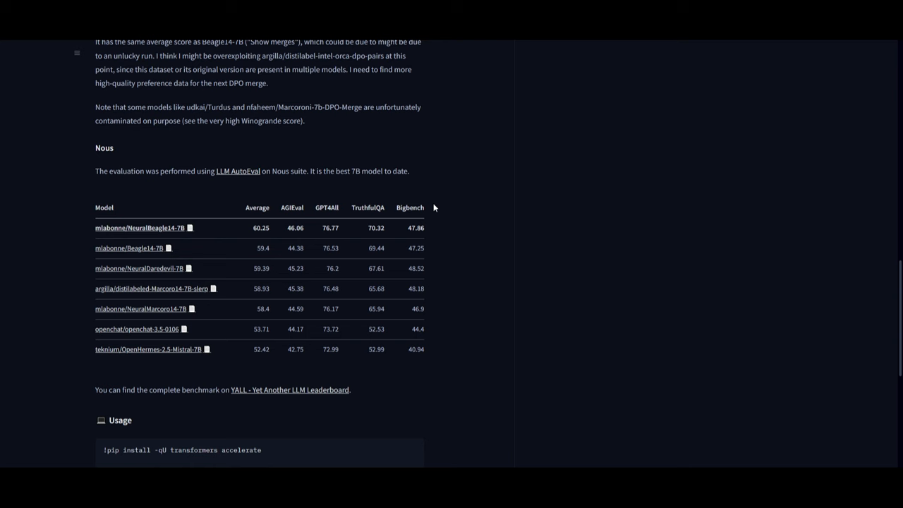
mouse_move(415, 190)
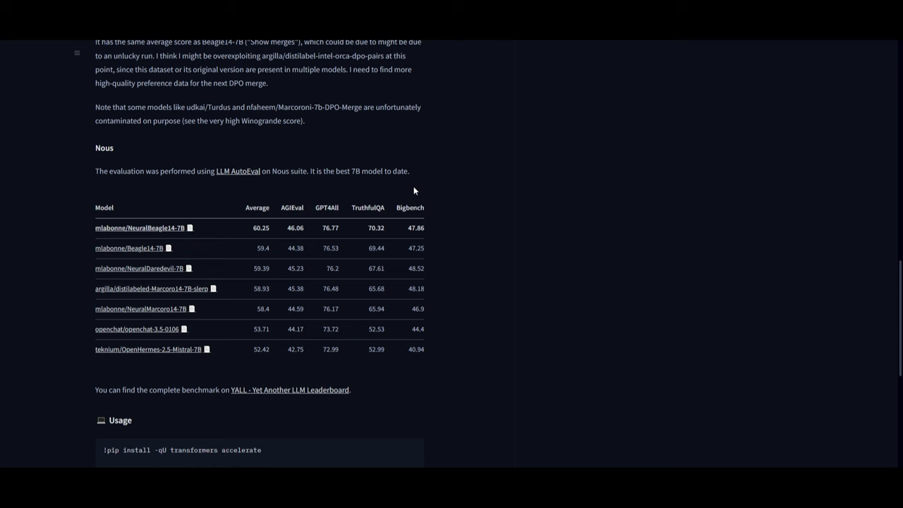
mouse_move(430, 227)
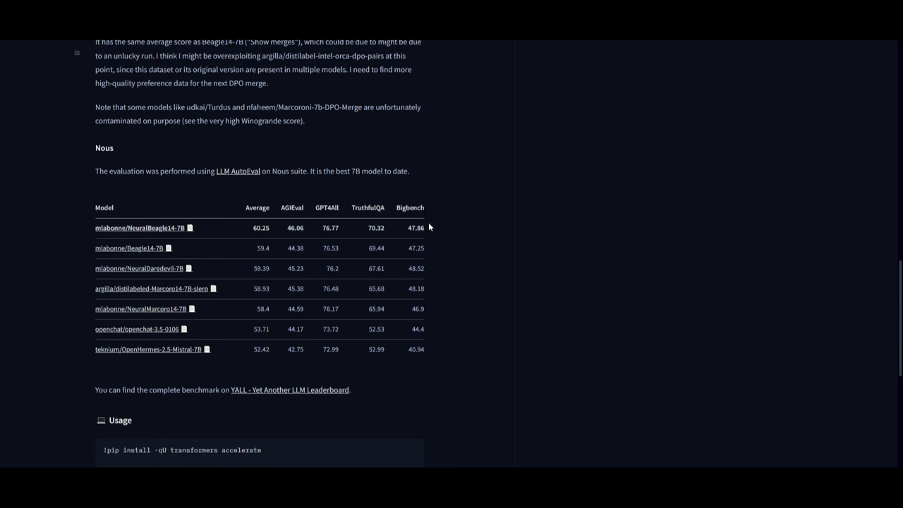
mouse_move(412, 245)
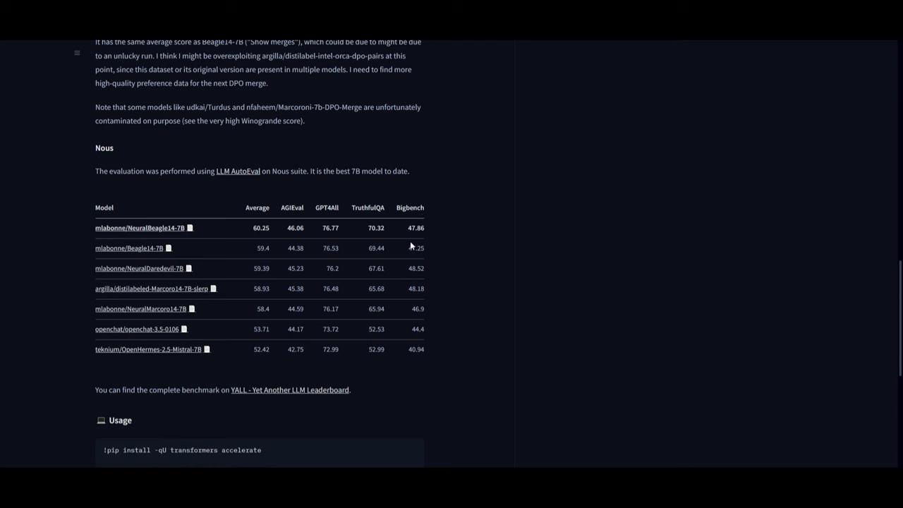
mouse_move(433, 240)
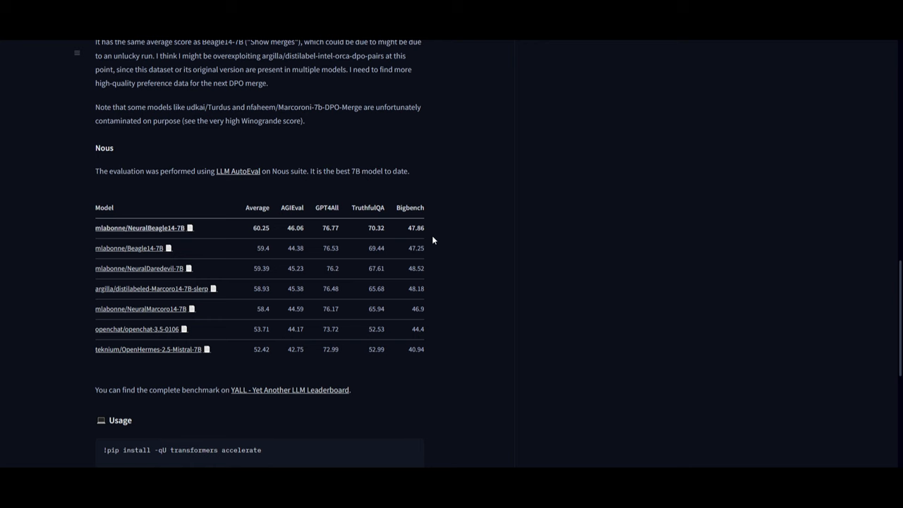
mouse_move(386, 239)
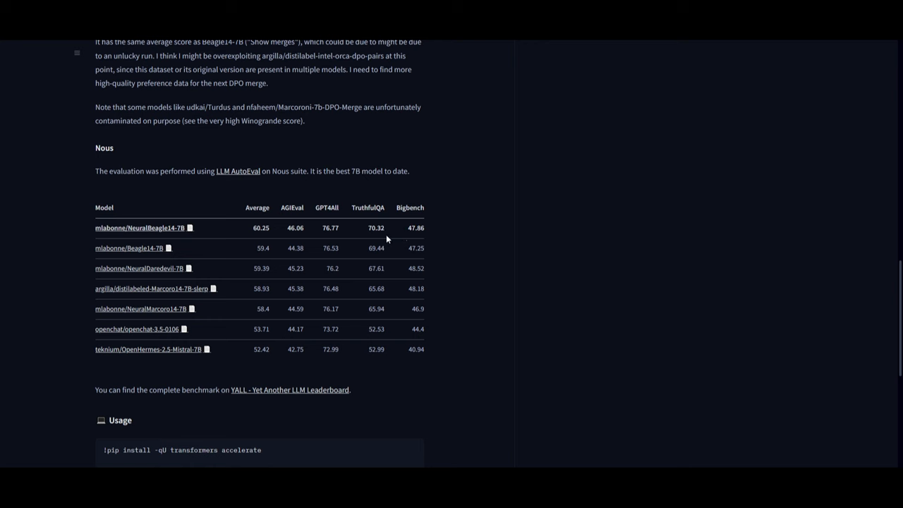
mouse_move(180, 156)
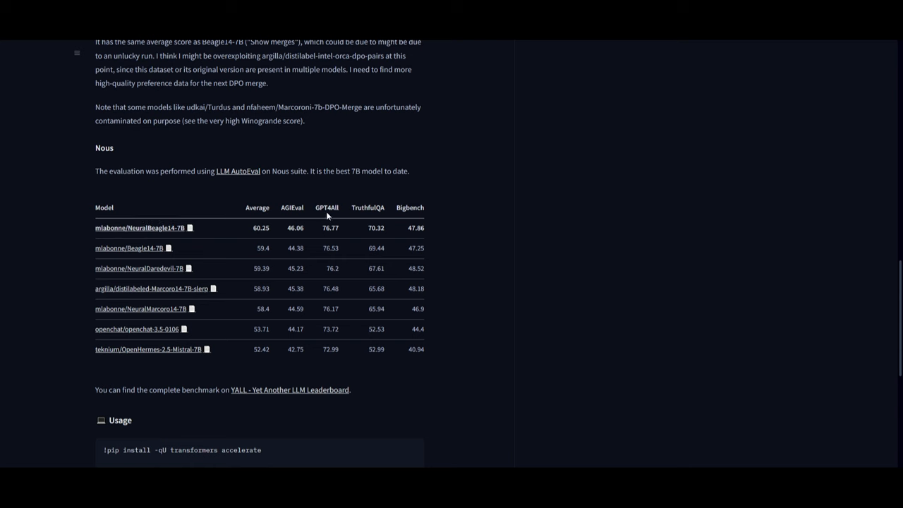
mouse_move(511, 203)
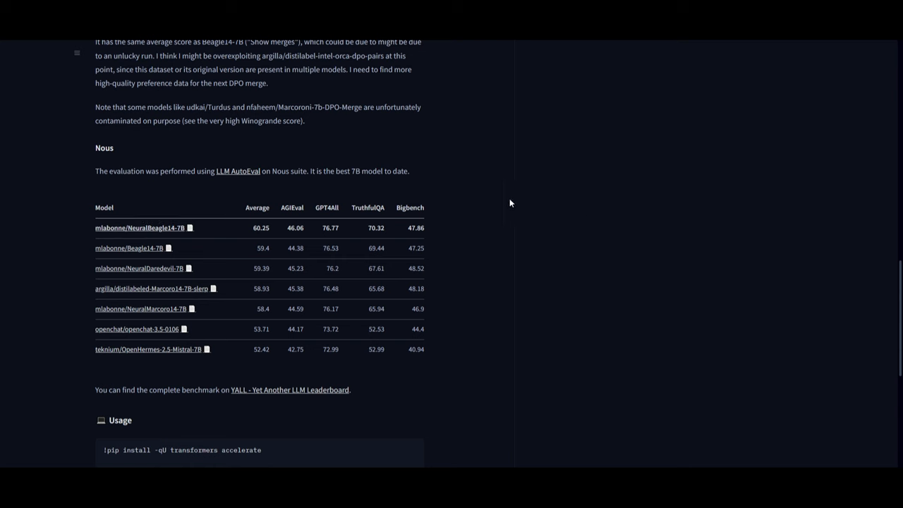
mouse_move(110, 312)
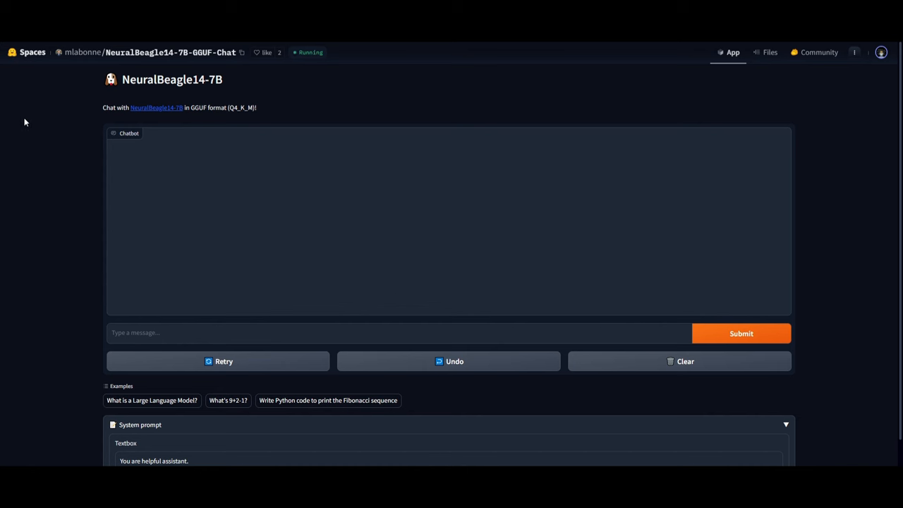
mouse_move(70, 192)
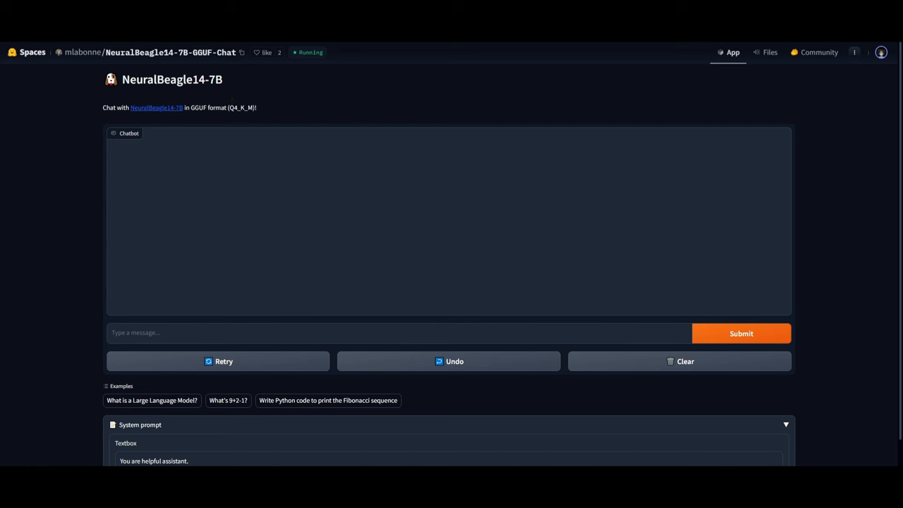
Step: Browse the empty NeuralBeagle14-7B-GGUF-Chat Space, then go to the GGUF model card
scroll("down", 3)
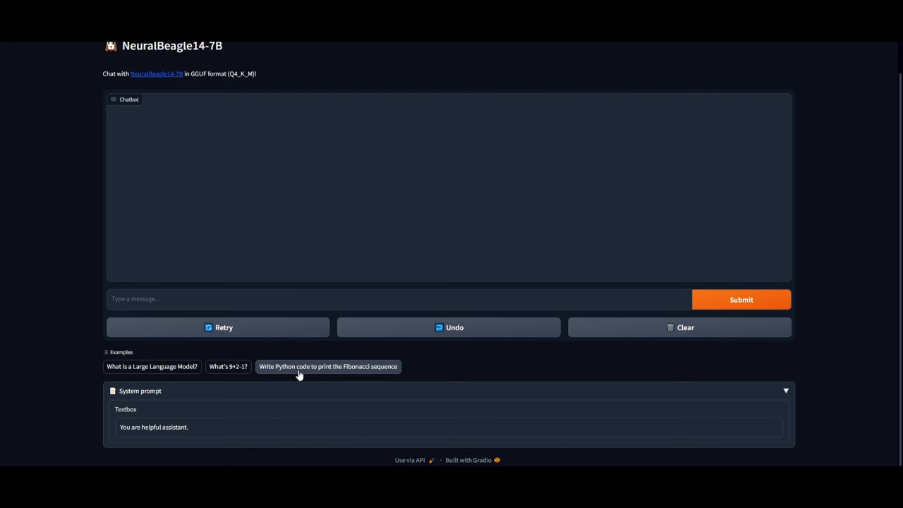
mouse_move(355, 371)
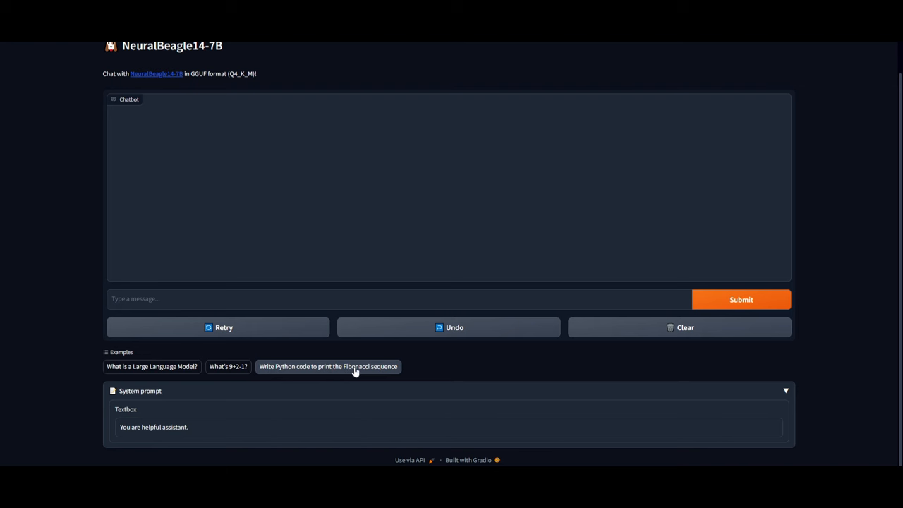
scroll("up", 3)
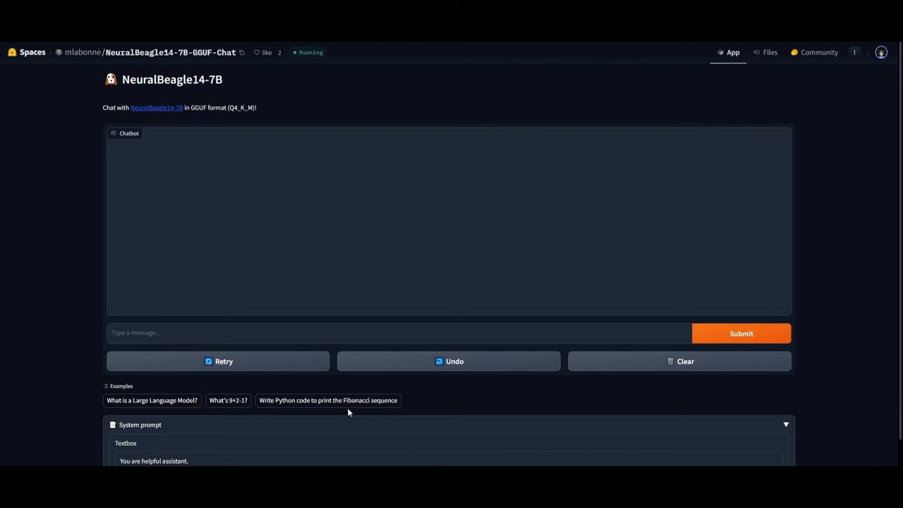
mouse_move(282, 277)
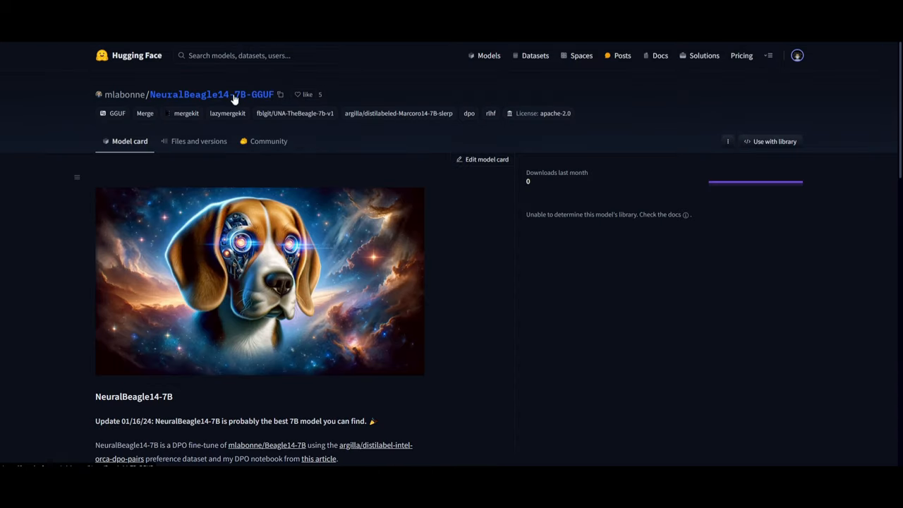
left_click(279, 94)
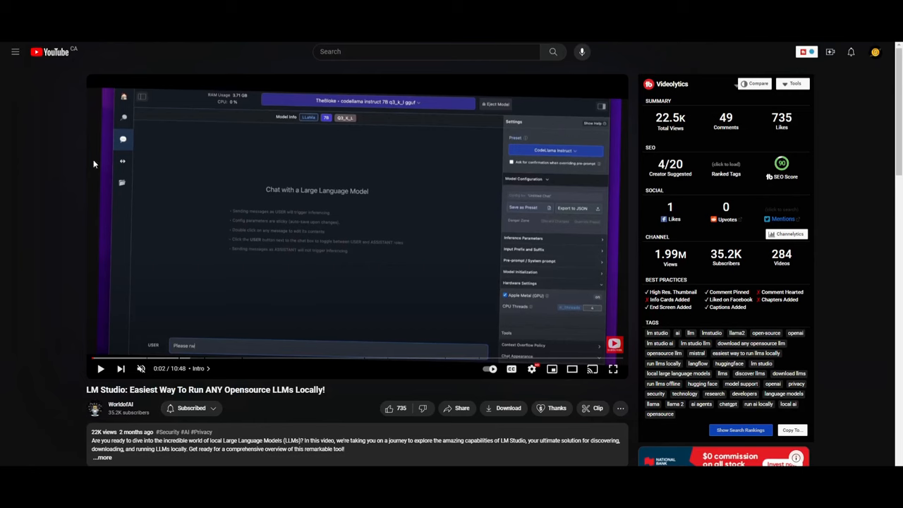
mouse_move(270, 181)
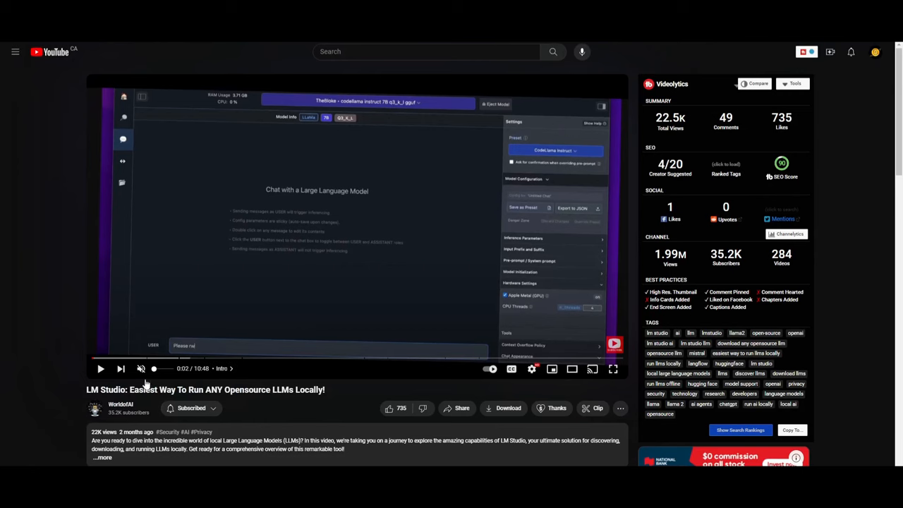
mouse_move(294, 399)
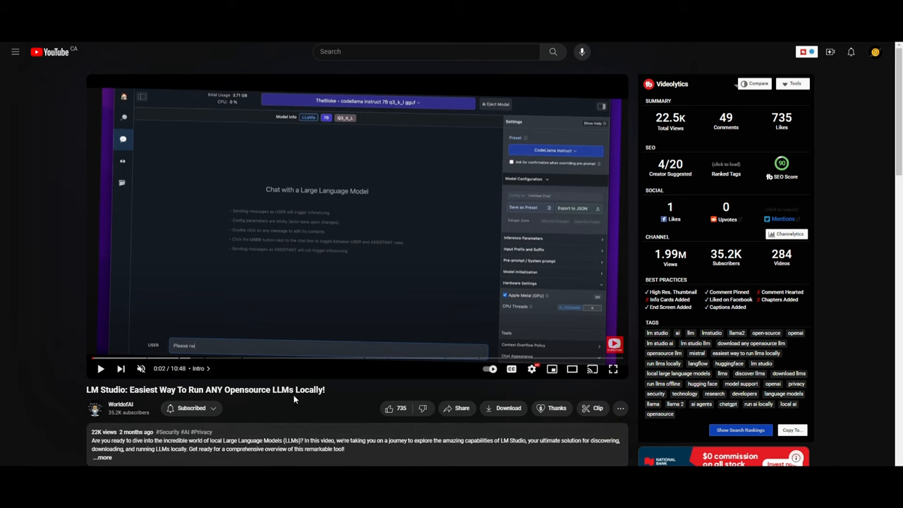
mouse_move(458, 270)
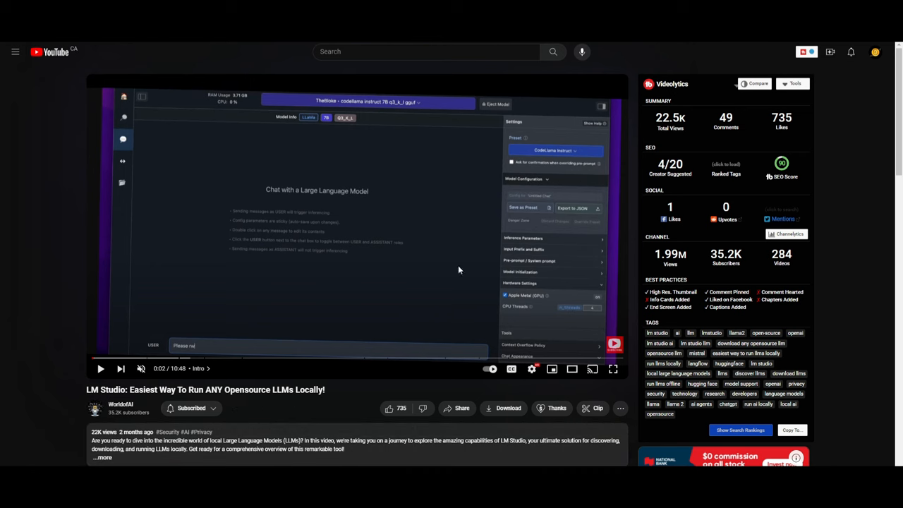
mouse_move(444, 280)
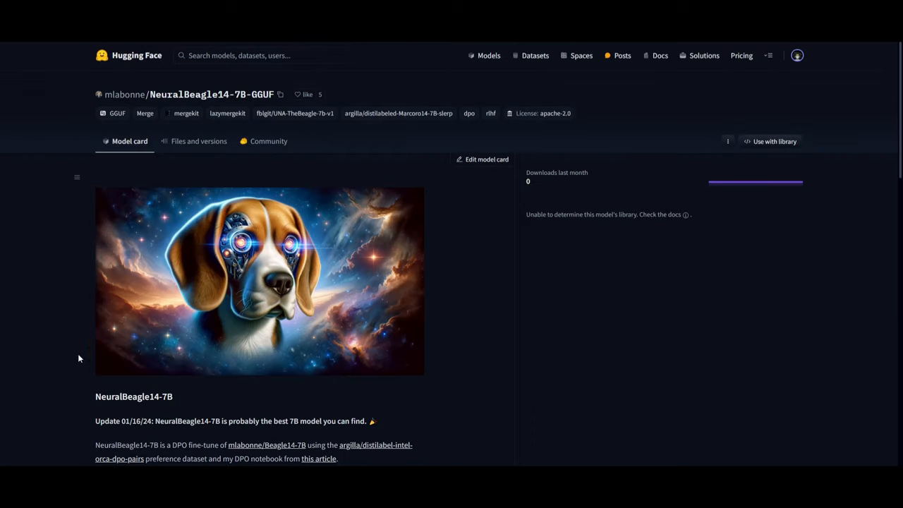
Step: Bring up the mlabonne/NeuralBeagle14-7B-GGUF model page
key("Super")
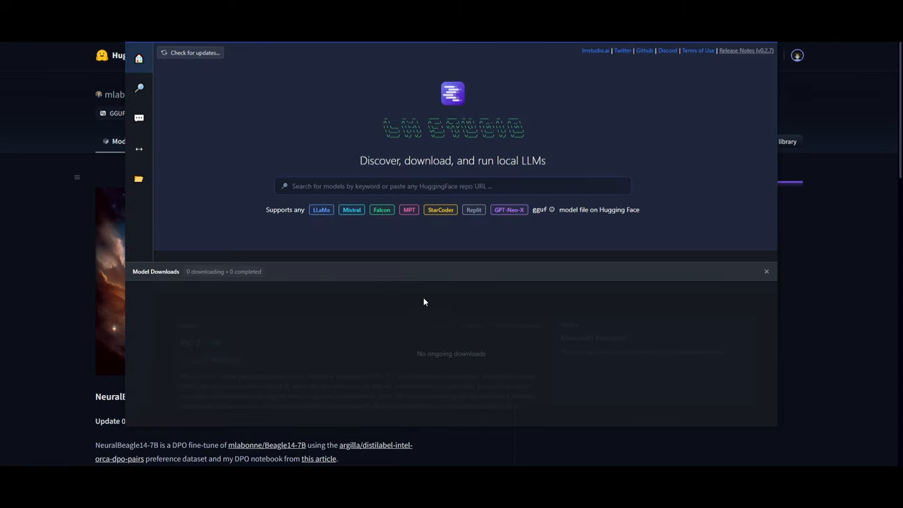
Step: Search LM Studio for 'mlabonne/NeuralBeagle14-7B-GGUF'
left_click(452, 185)
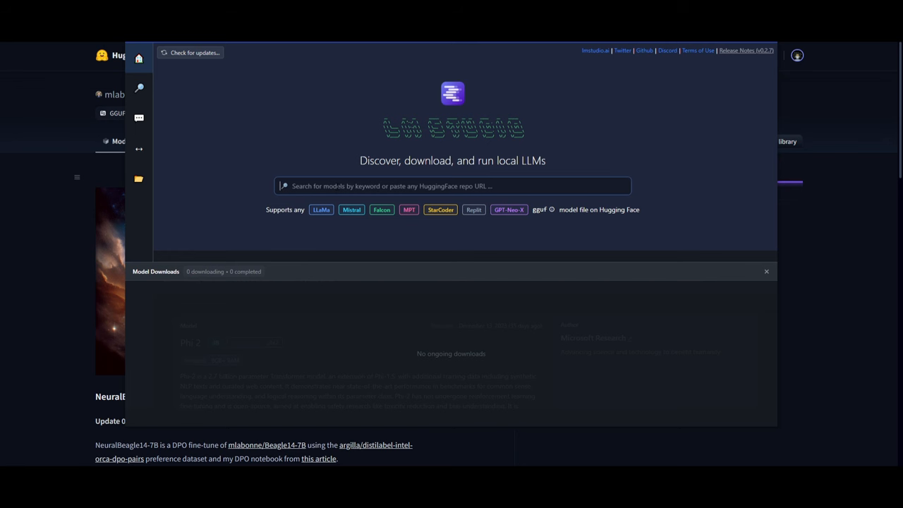
type("mlabonne/NeuralBeagle14-7B-GGUF")
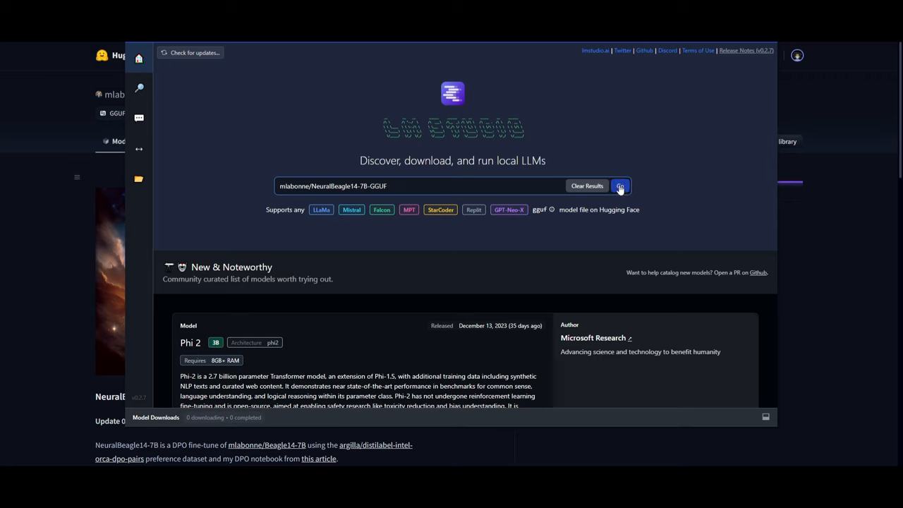
left_click(619, 186)
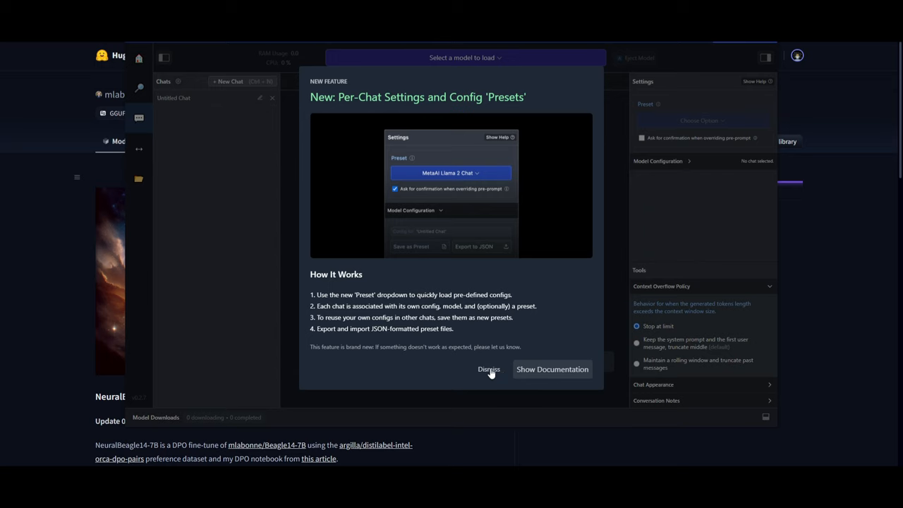
Step: Dismiss the 'New Feature' per-chat presets popup in LM Studio's chat screen
left_click(488, 369)
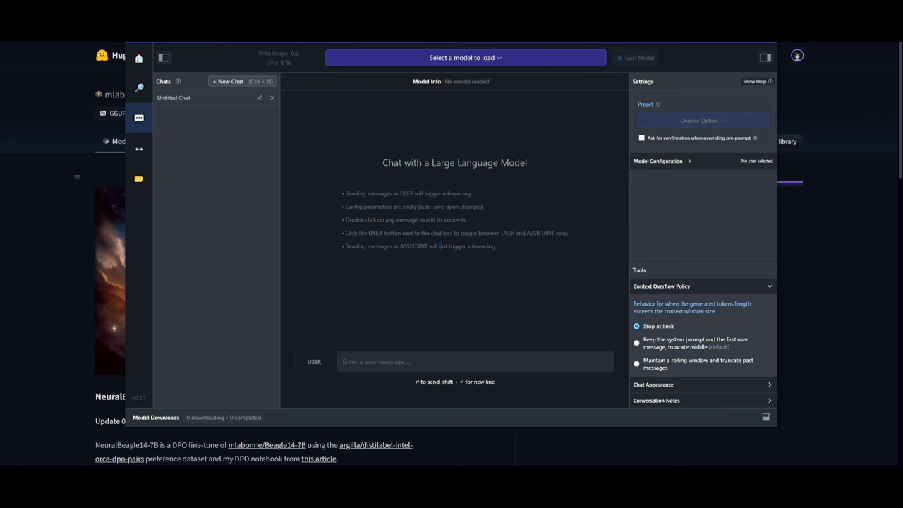
mouse_move(357, 240)
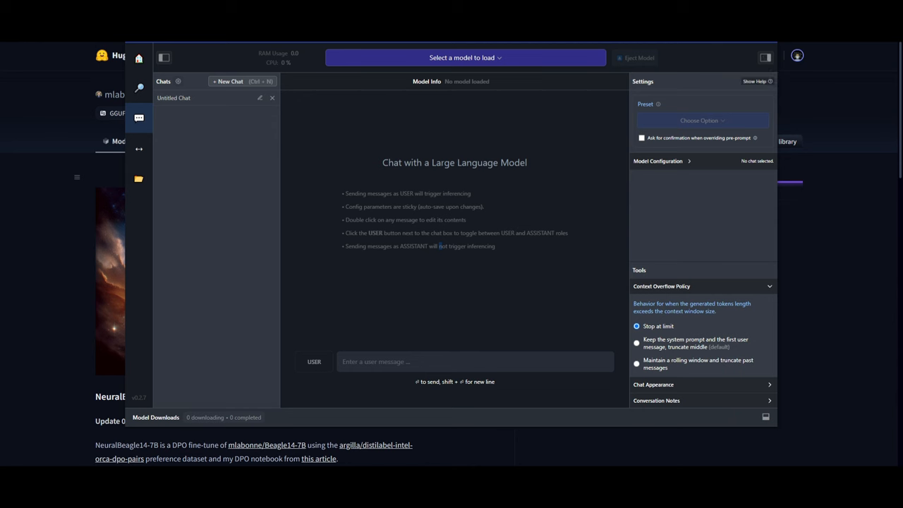
mouse_move(419, 254)
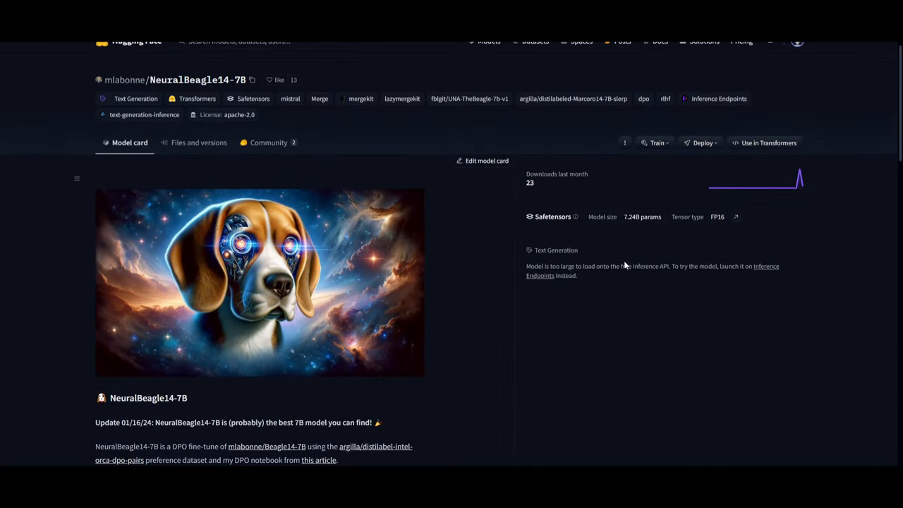
Step: Scroll down the NeuralBeagle14-7B model card toward the Quantized models section
scroll("down", 3)
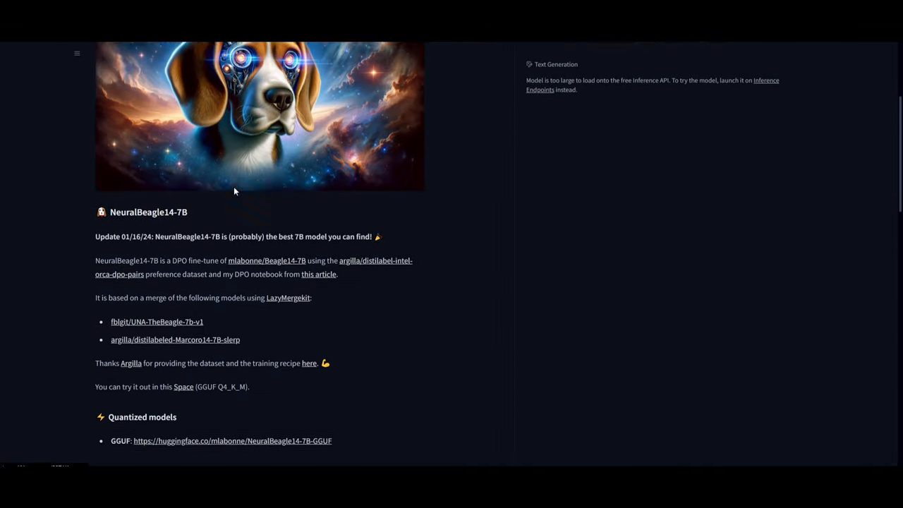
scroll("down", 3)
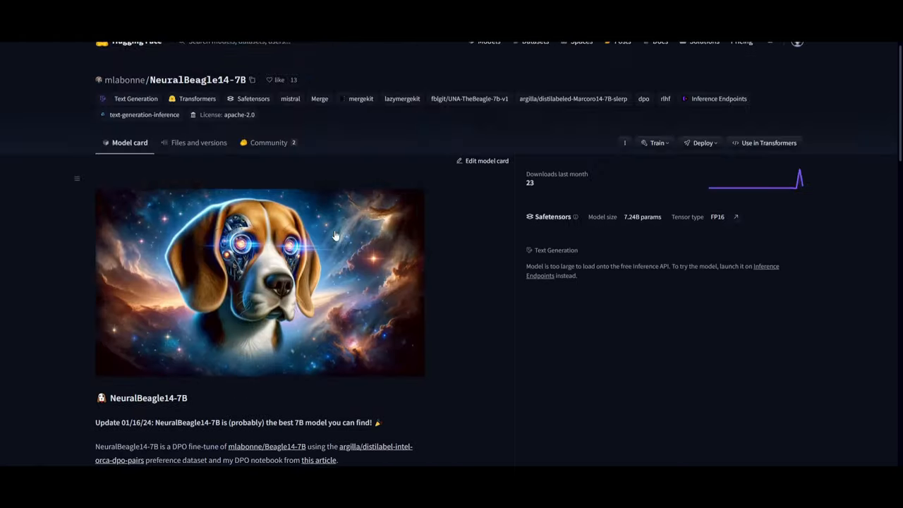
scroll("down", 3)
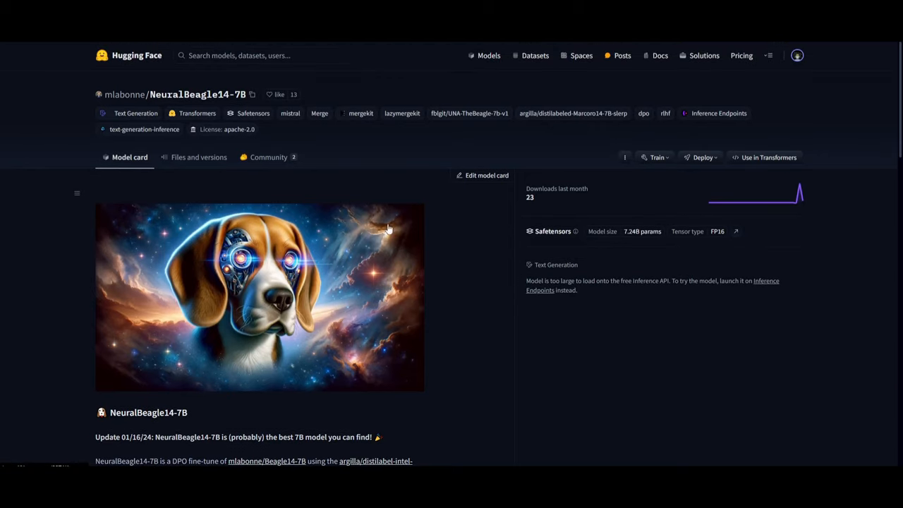
mouse_move(606, 267)
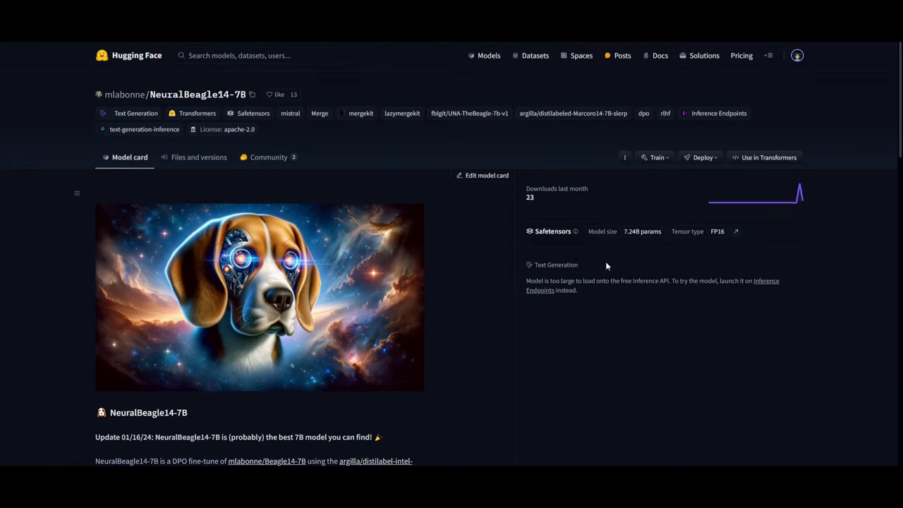
mouse_move(408, 201)
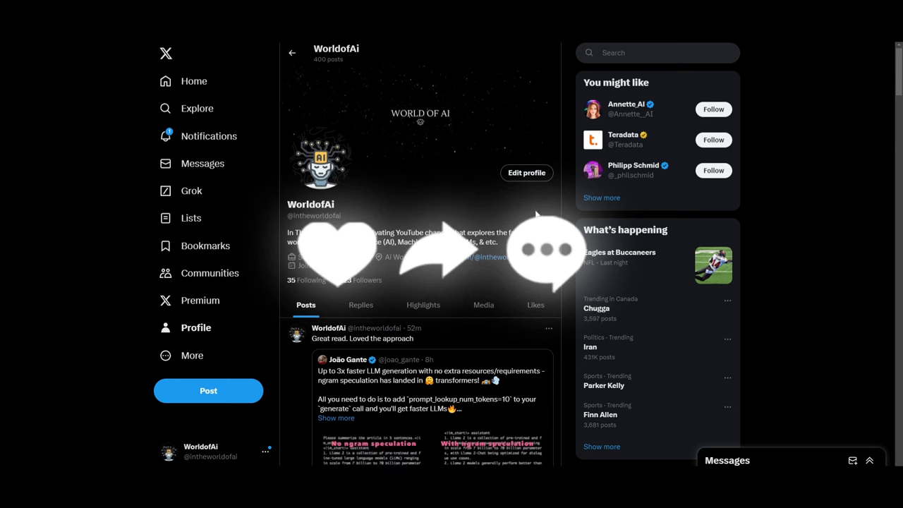
Step: Scroll through the recent AI posts on the WorldofAi X profile
scroll("down", 3)
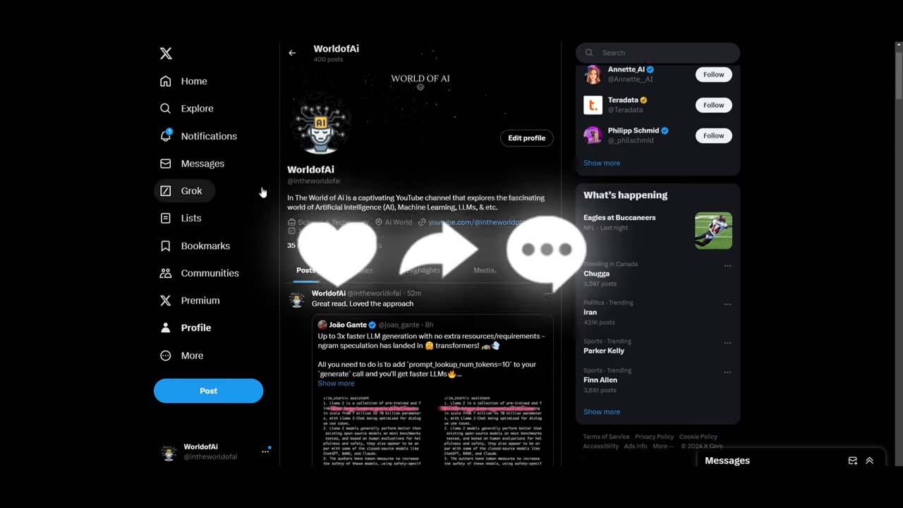
scroll("down", 3)
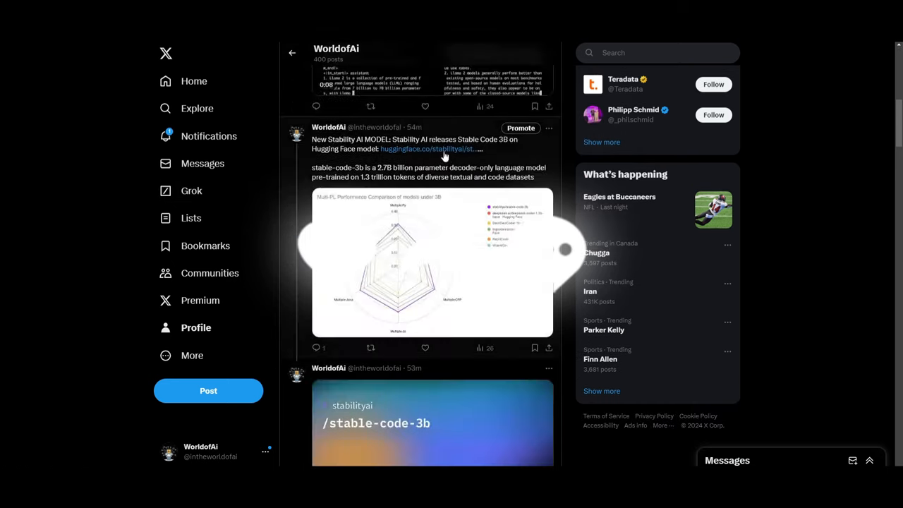
scroll("down", 3)
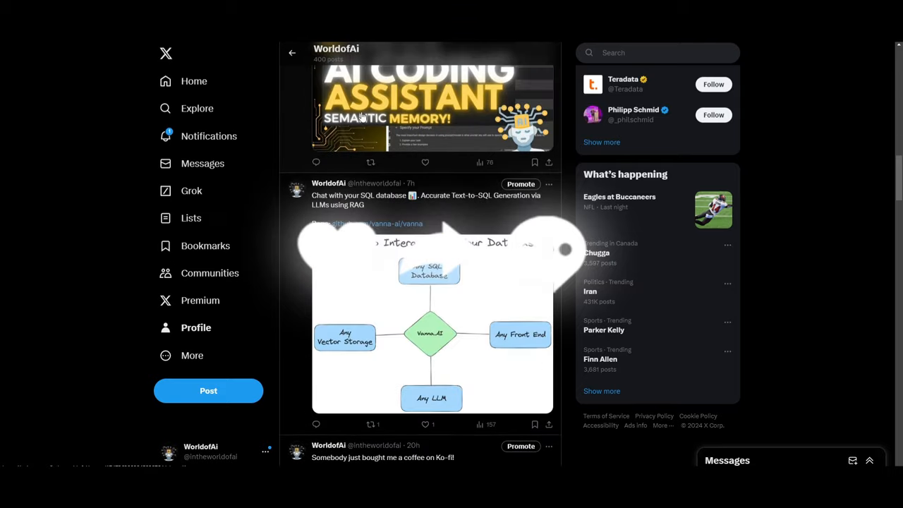
scroll("down", 3)
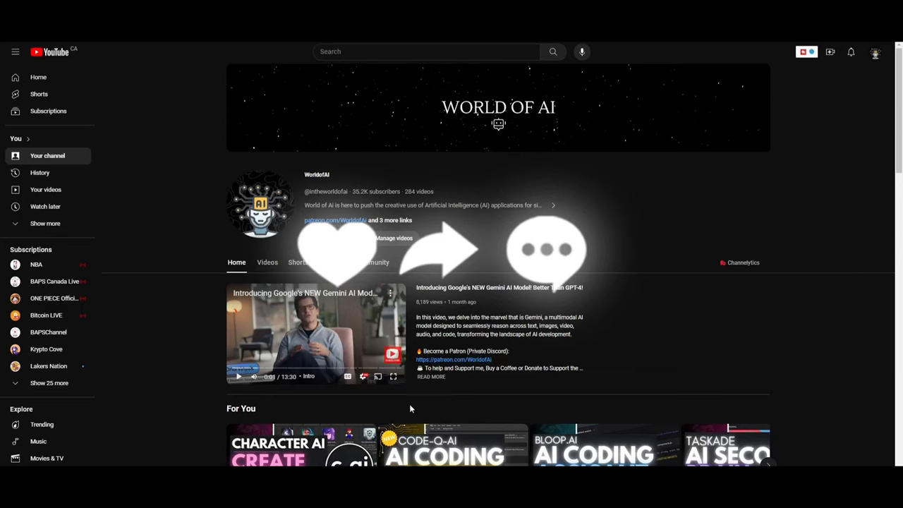
Step: Open the World of AI channel's Videos tab and scroll through the uploads
left_click(267, 262)
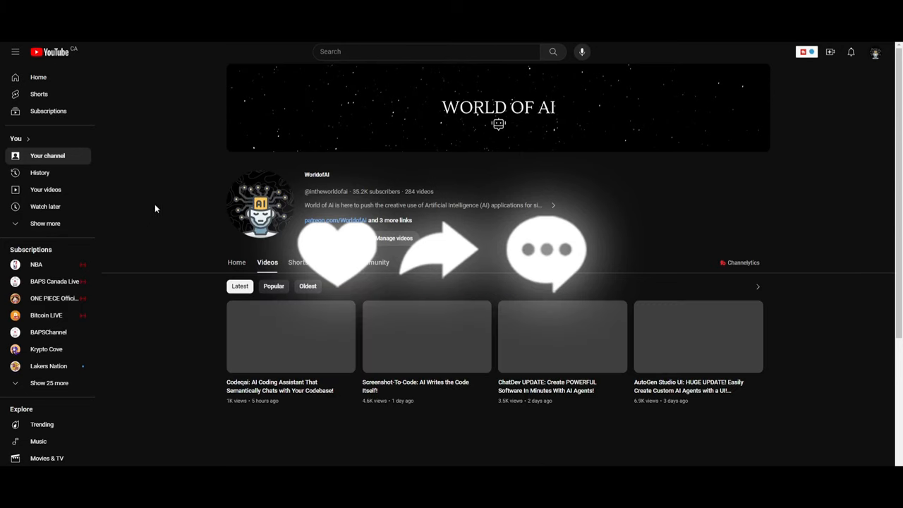
scroll("down", 3)
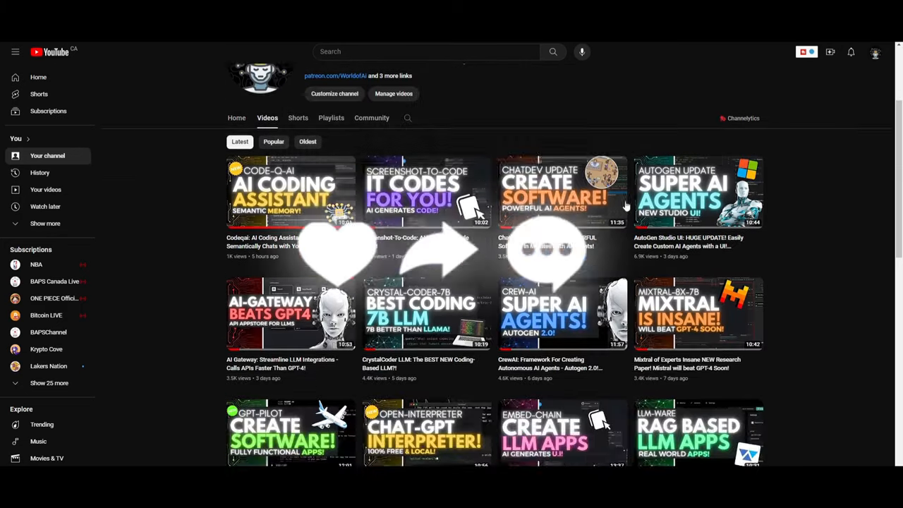
scroll("down", 3)
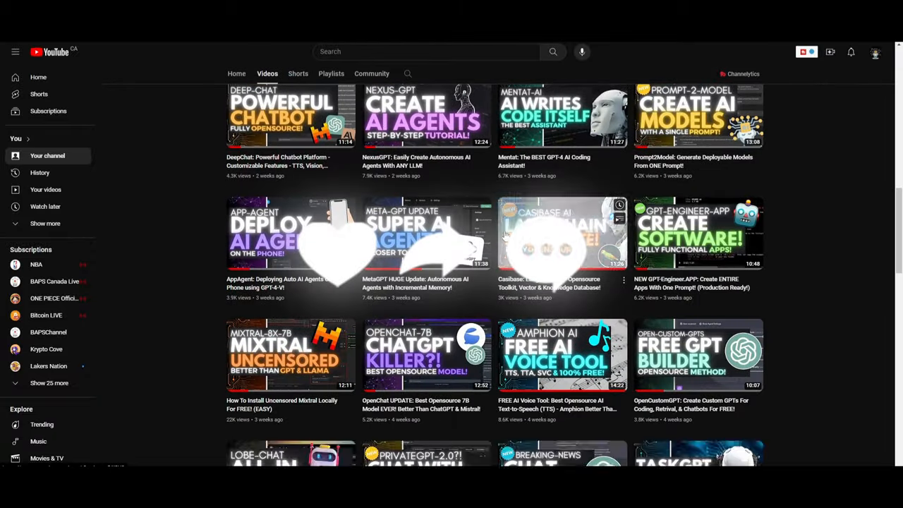
scroll("down", 3)
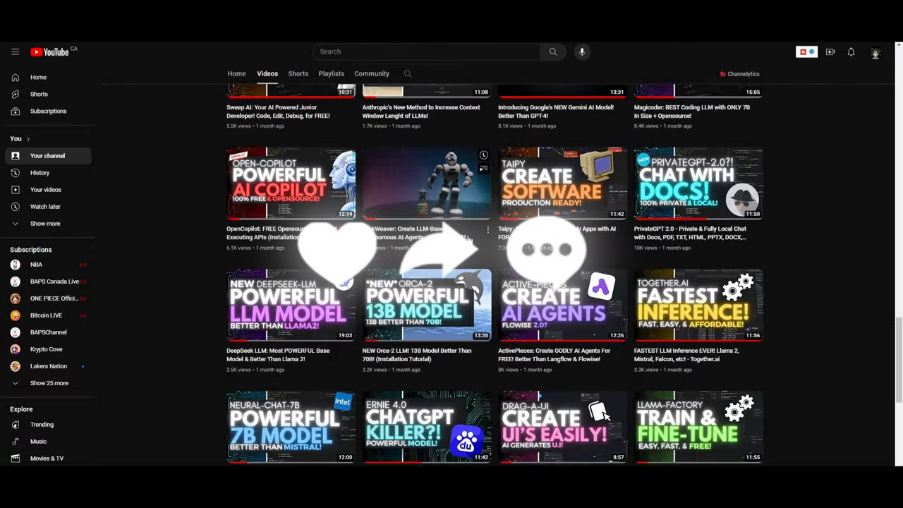
scroll("down", 3)
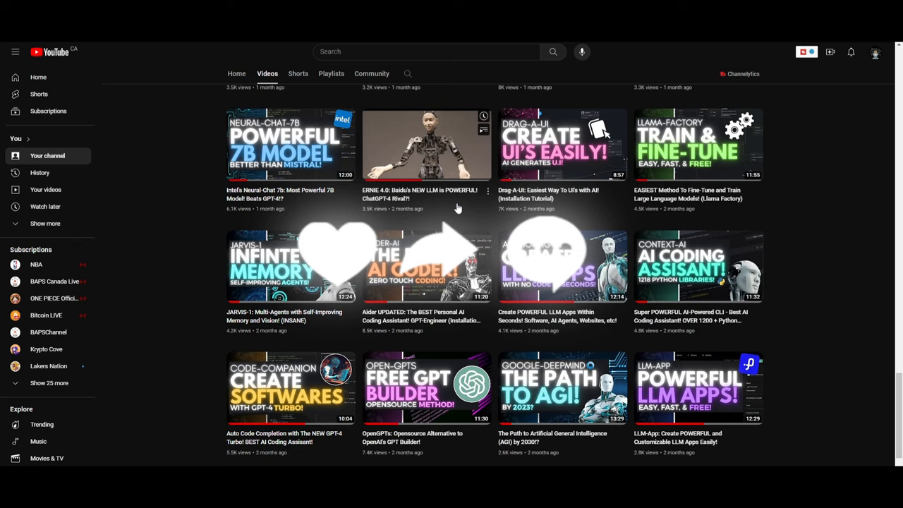